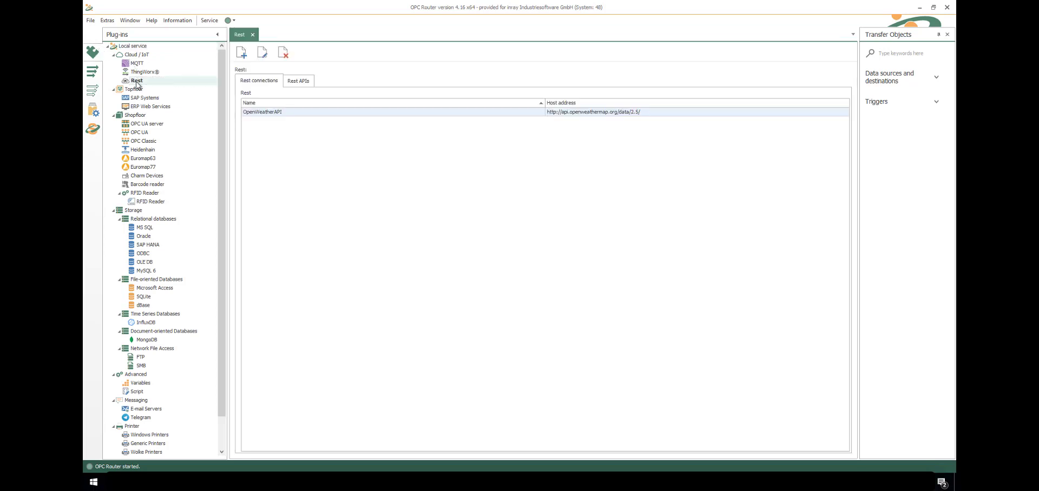
mouse_move(171, 83)
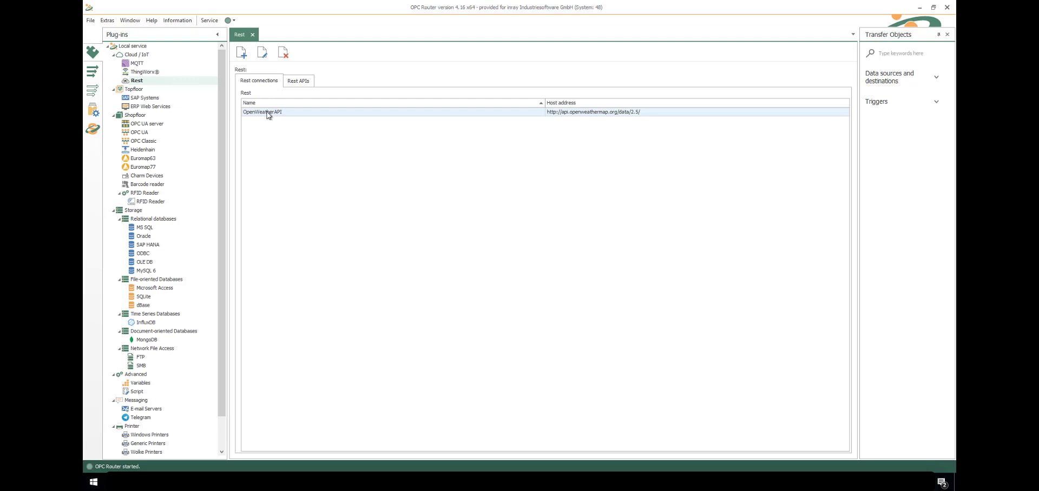
mouse_move(292, 84)
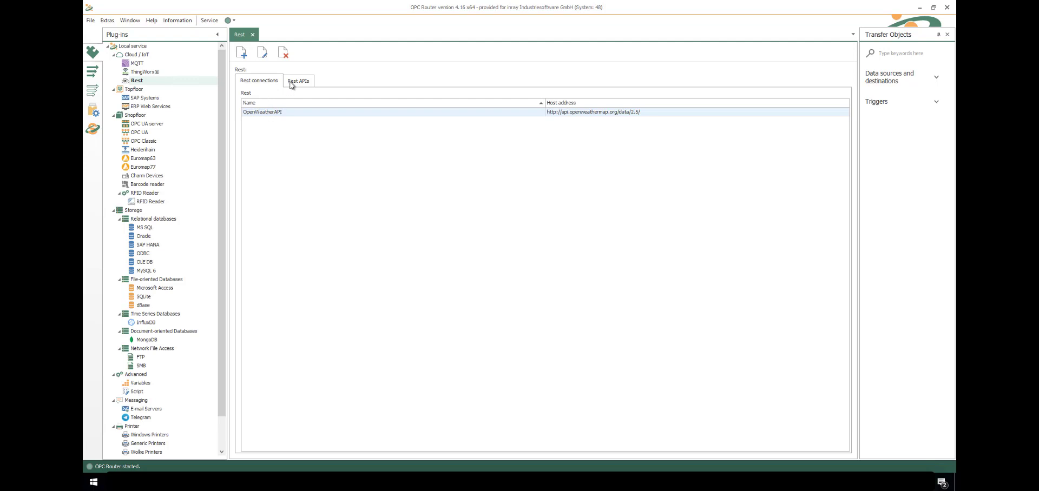
Review the REST APIs list, then show the OpenWeatherAPI connection settings and its OpenAPI file field
left_click(299, 82)
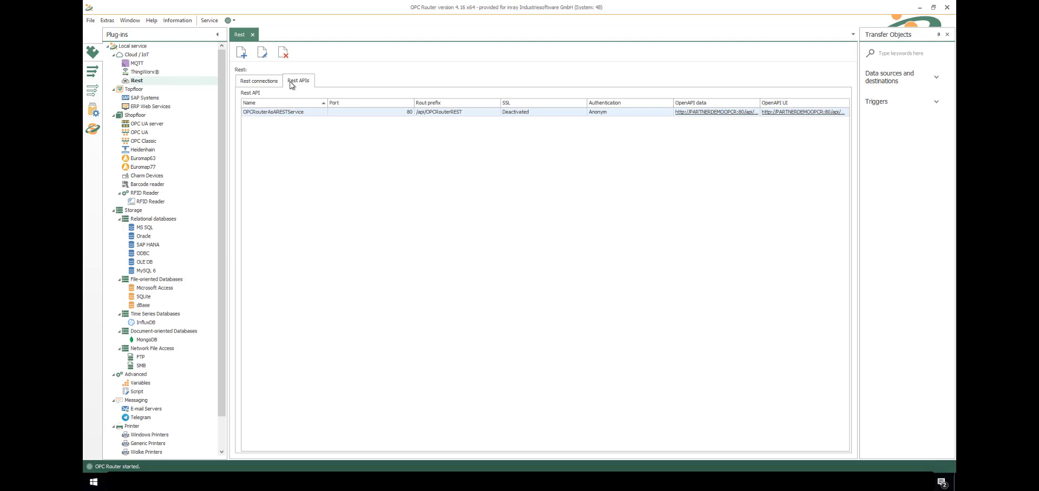
left_click(258, 80)
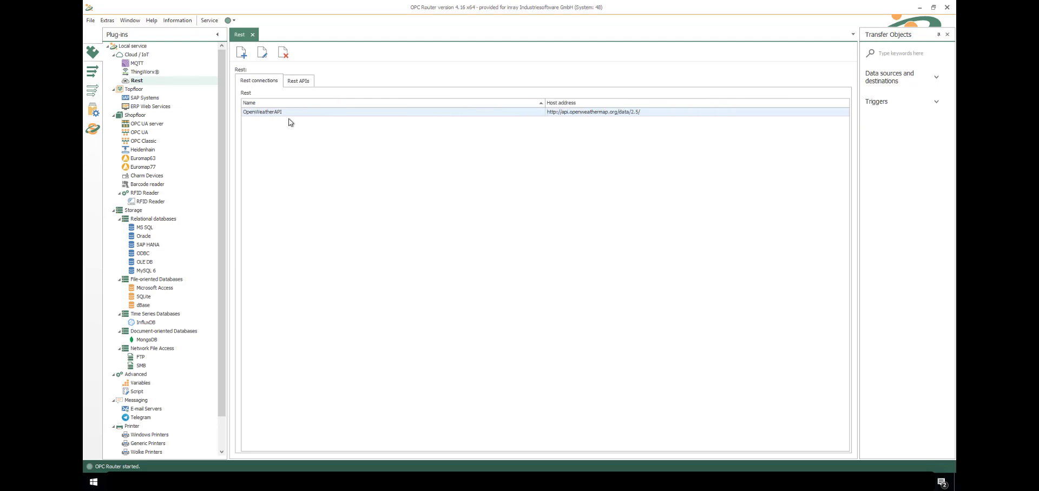
left_click(291, 111)
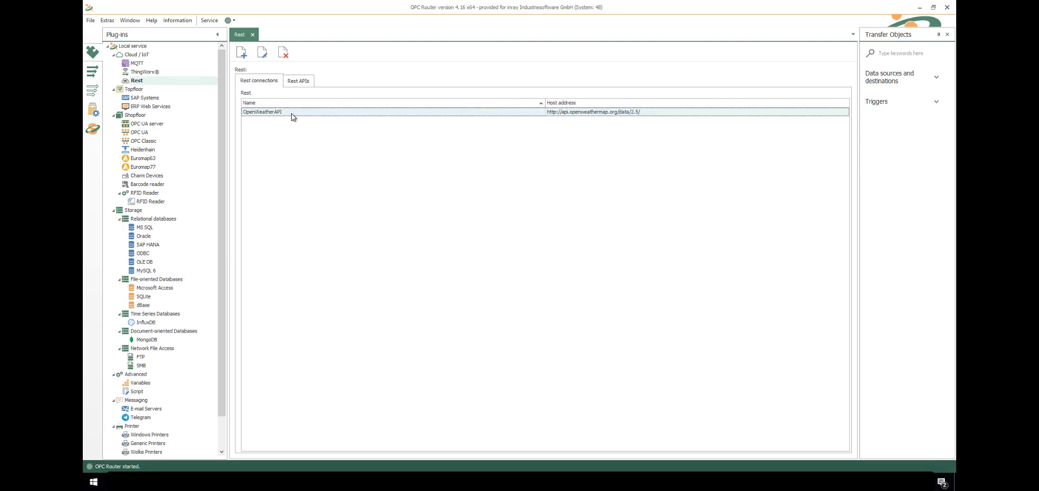
double_click(291, 111)
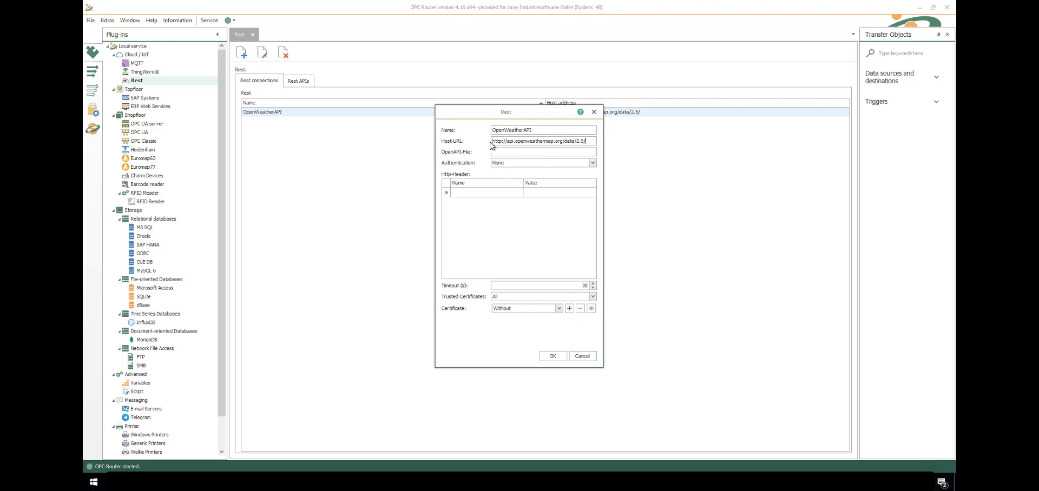
left_click(542, 151)
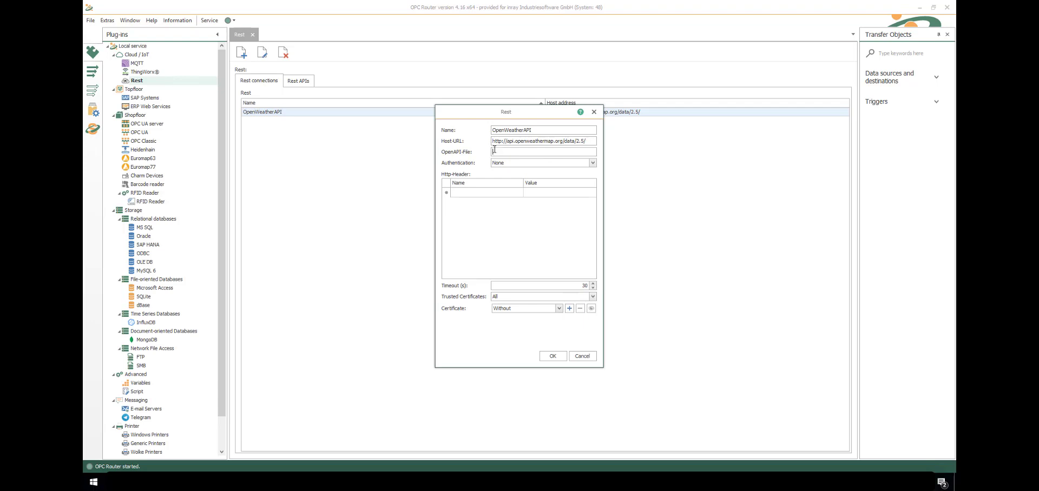
mouse_move(591, 164)
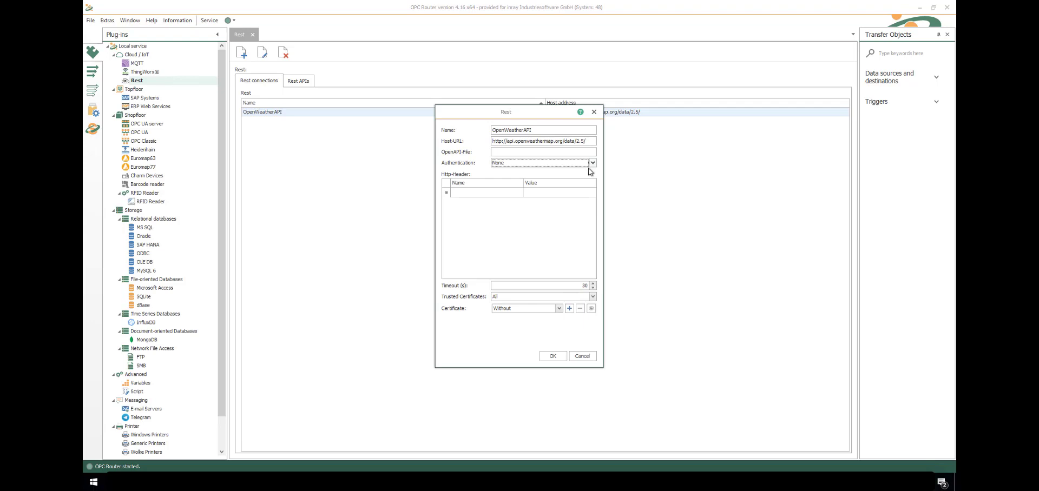
mouse_move(568, 228)
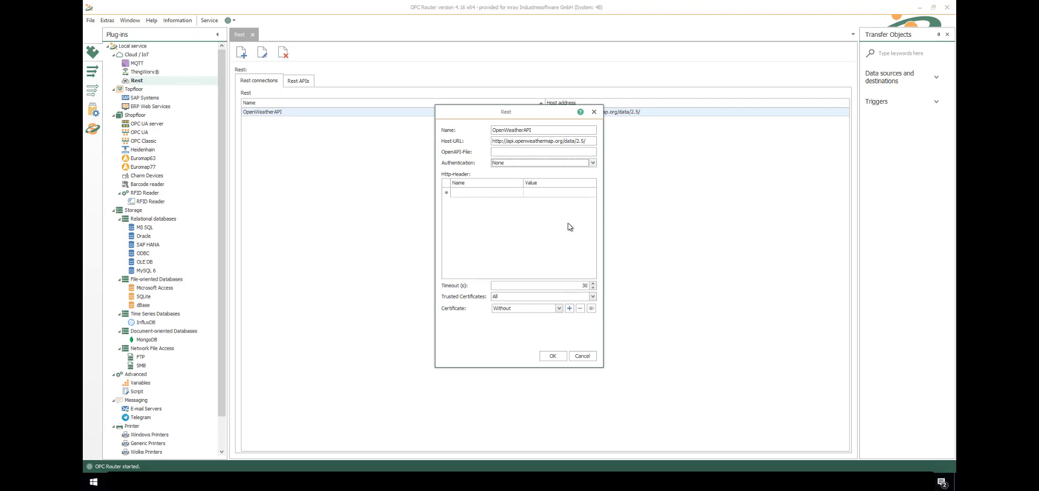
mouse_move(453, 311)
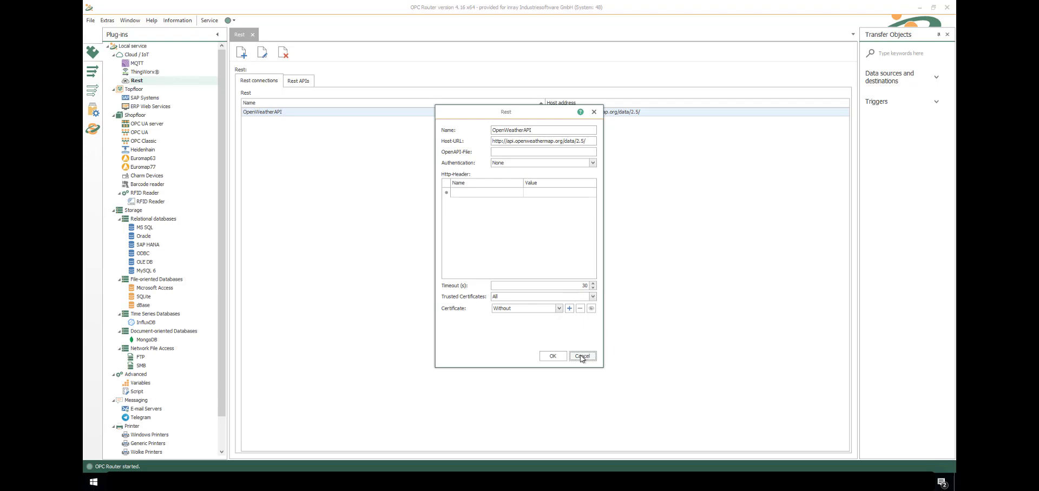
Discard the Rest dialog, add a REST folder in Connections and a new 'get weather' connection inside it
left_click(581, 355)
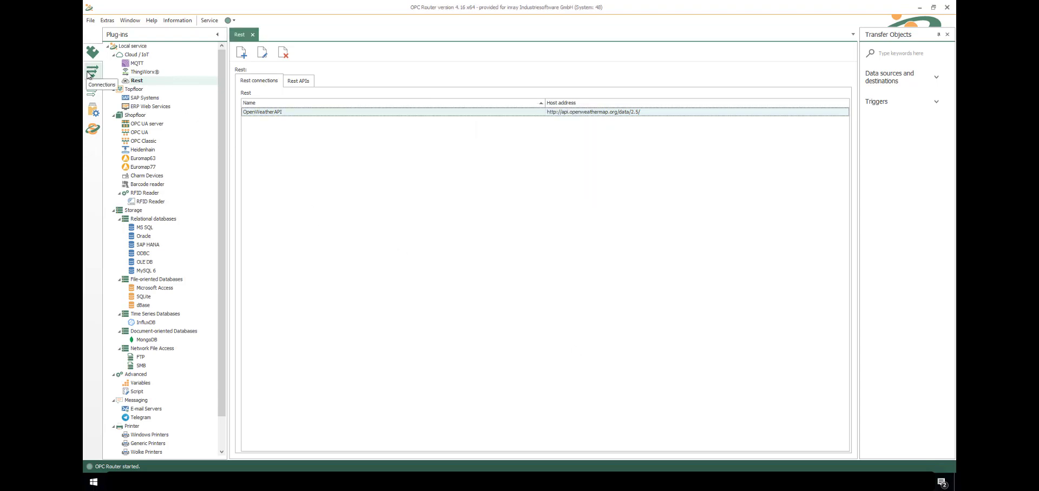
left_click(92, 71)
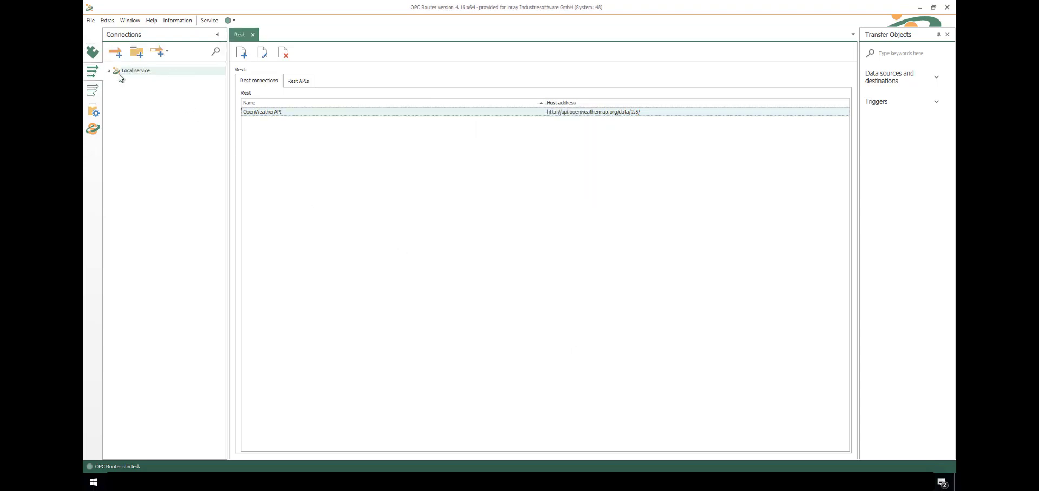
left_click(136, 52)
type("REST")
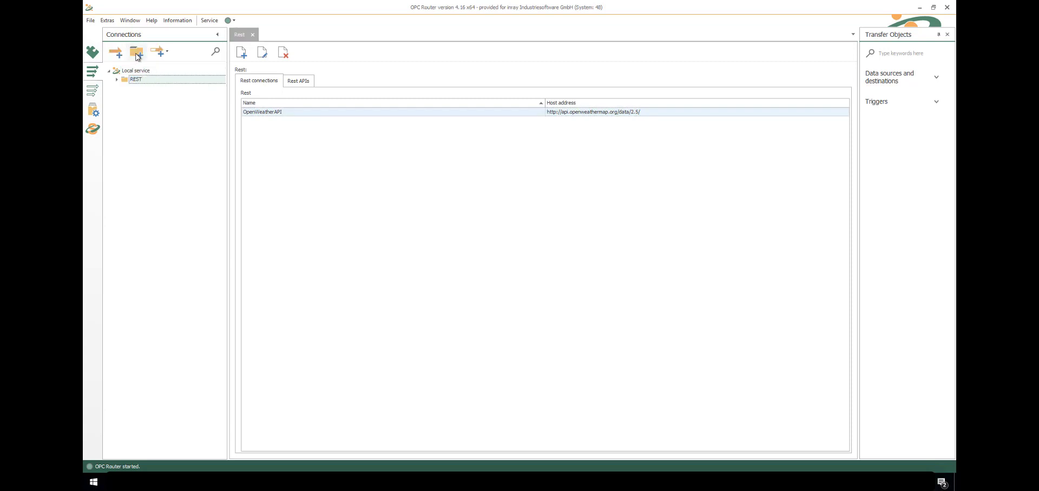
left_click(116, 52)
type("get weather")
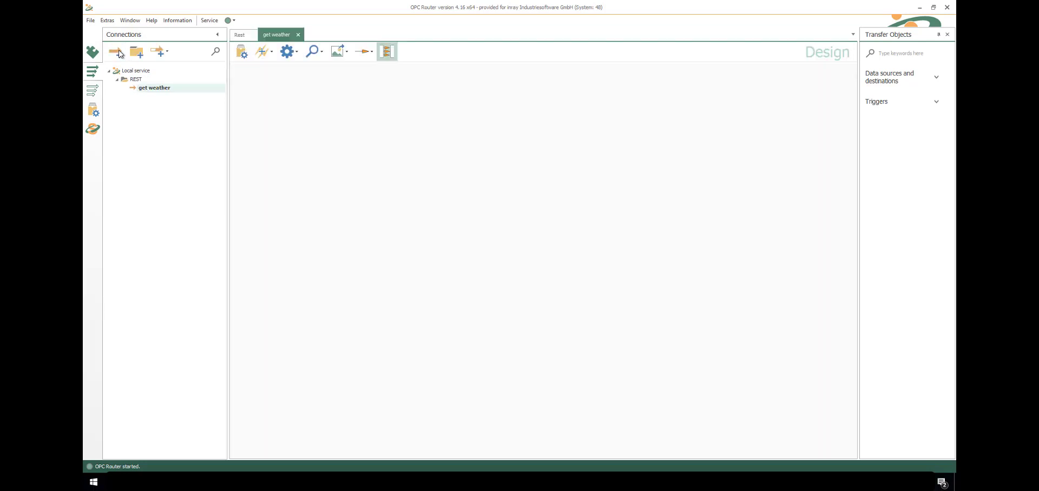
Bind the Rest object to OpenWeatherAPI with appid as QueryString and a units=metric query parameter
left_click(901, 77)
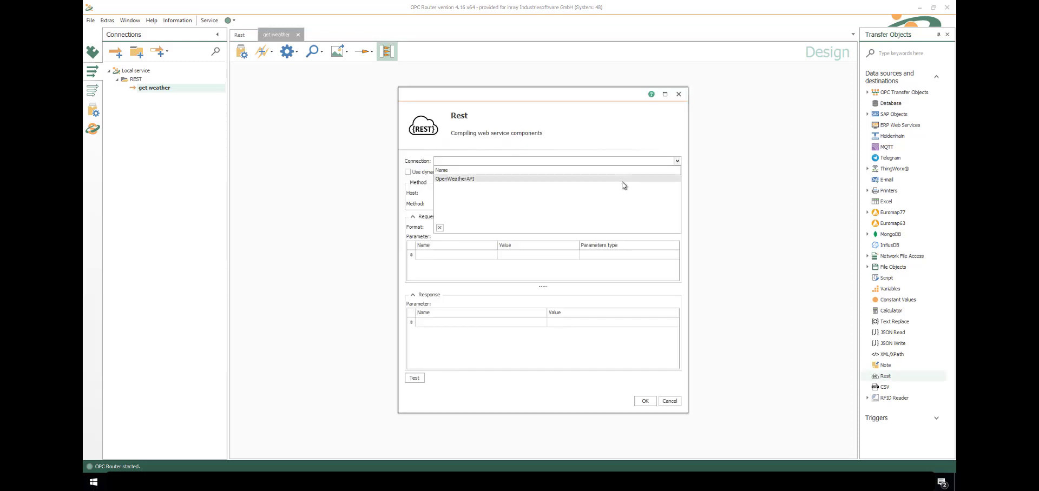
left_click(455, 178)
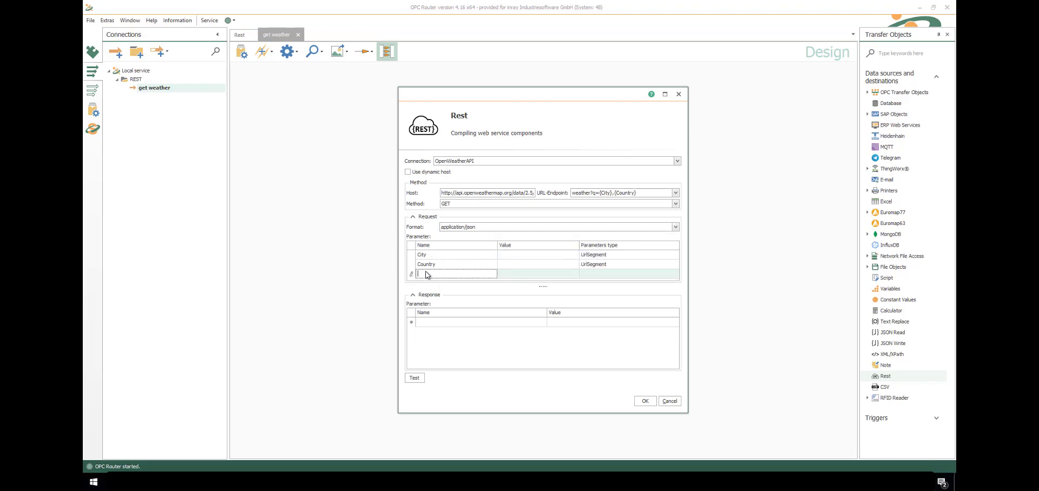
left_click(674, 274)
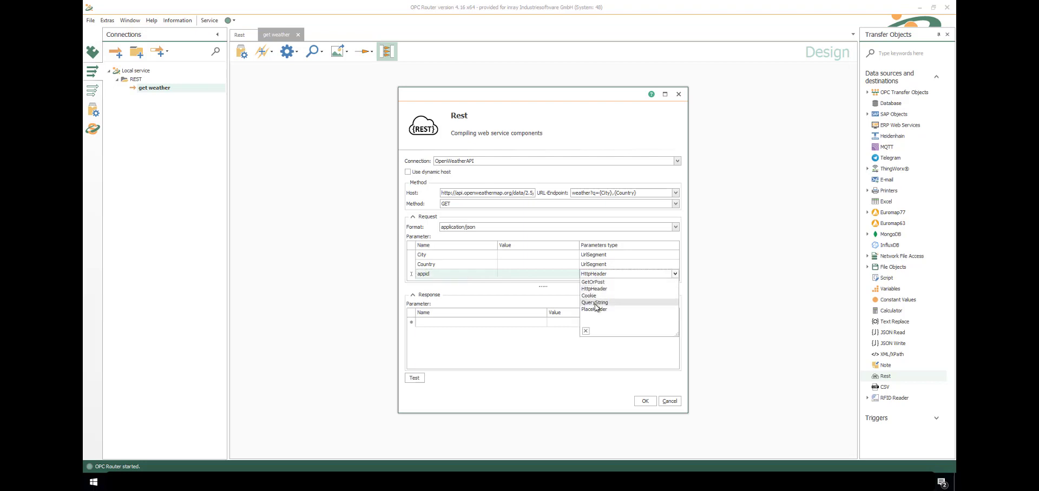
left_click(595, 303)
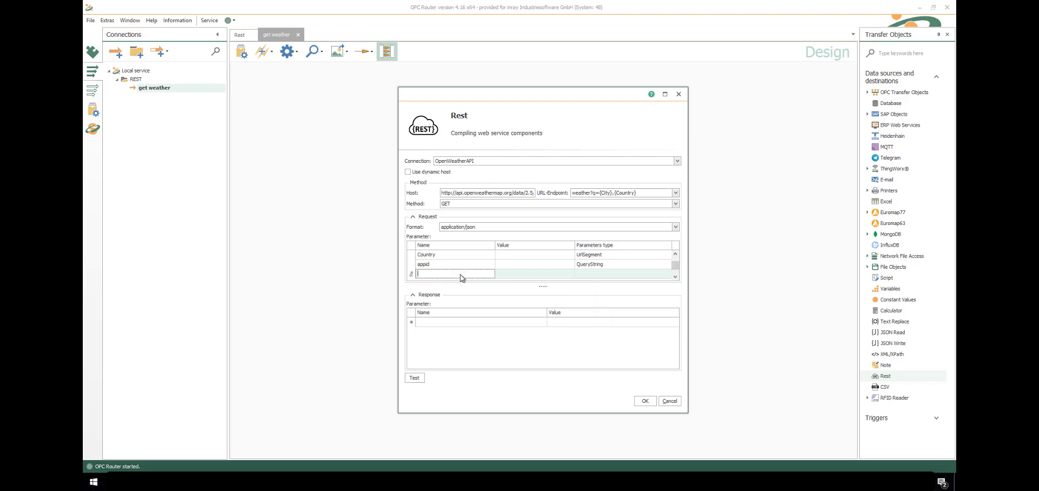
type("units")
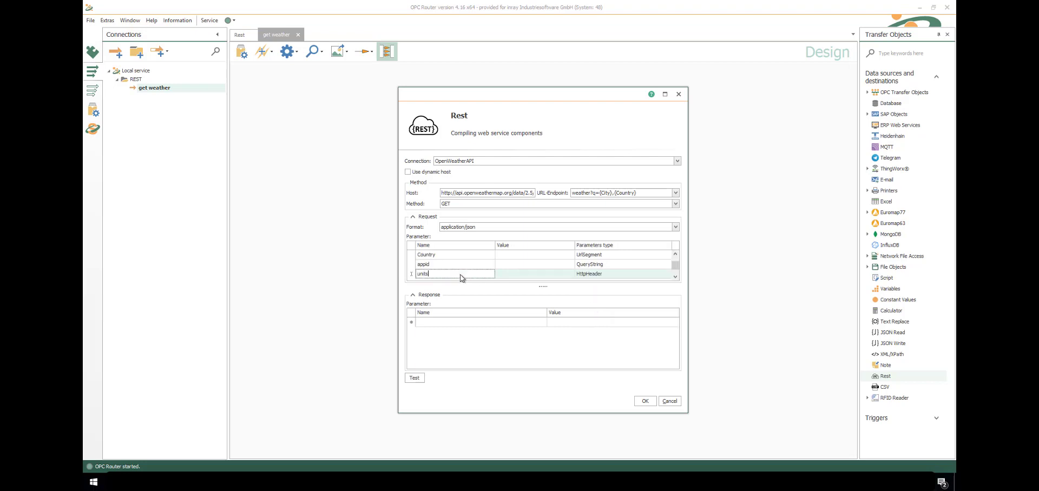
type("metric")
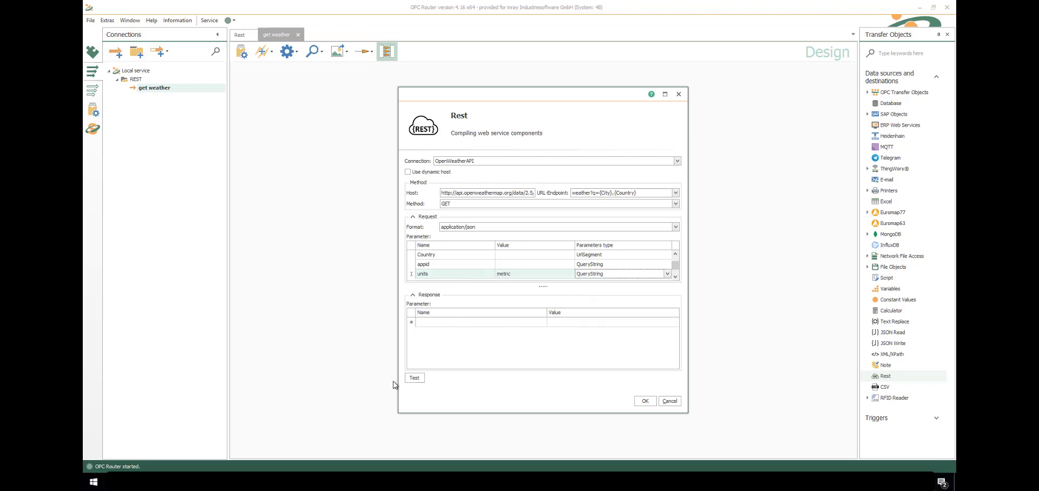
Test the weather request with Schenefeld, DE and the appid, then discard the test values
left_click(415, 378)
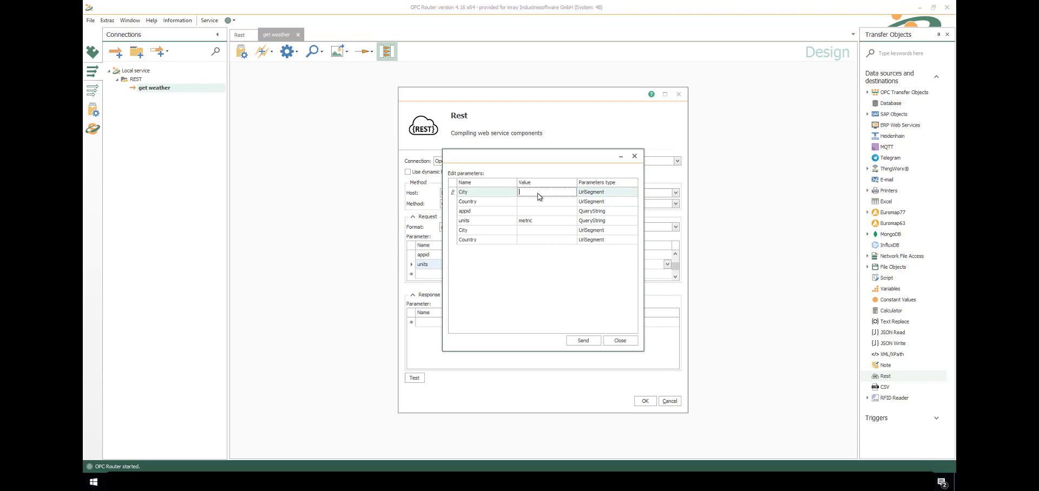
type("Schenefeld")
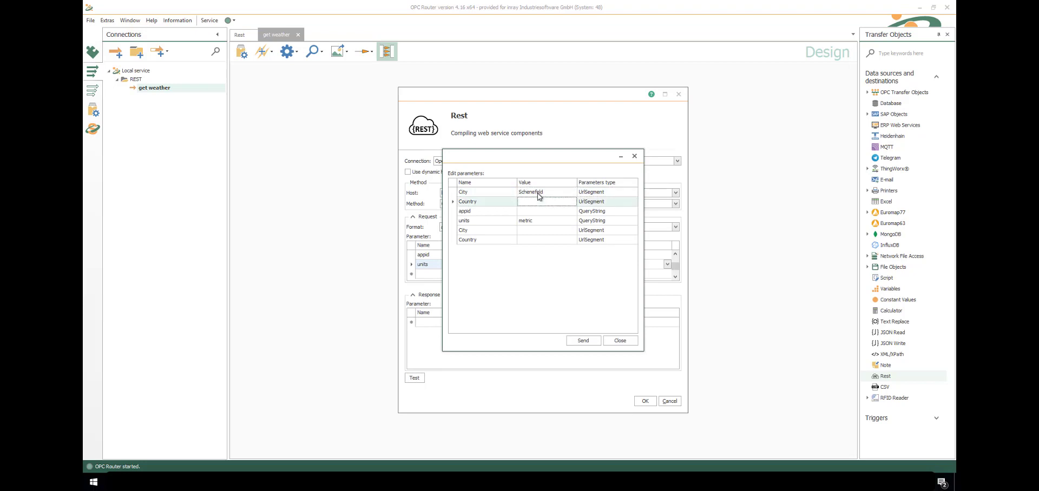
type("DE")
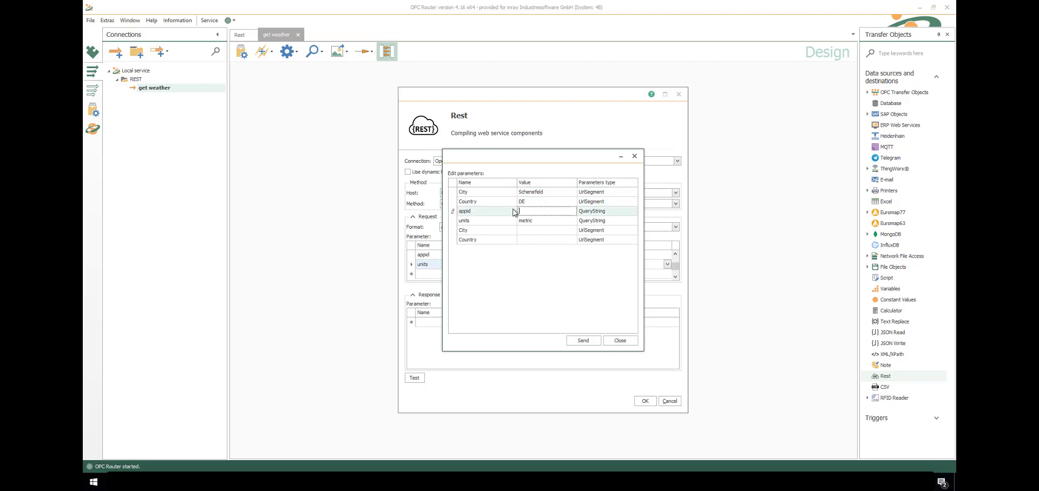
left_click(545, 211)
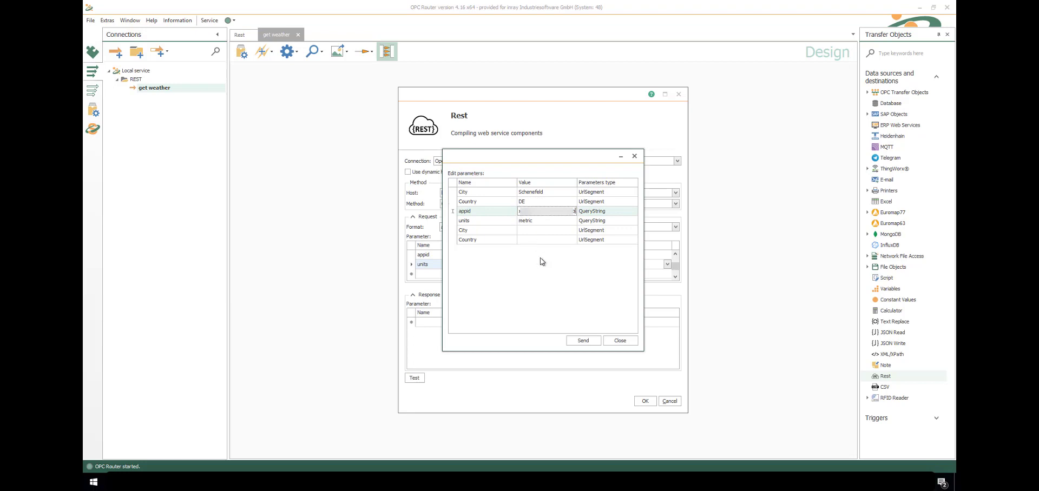
left_click(582, 339)
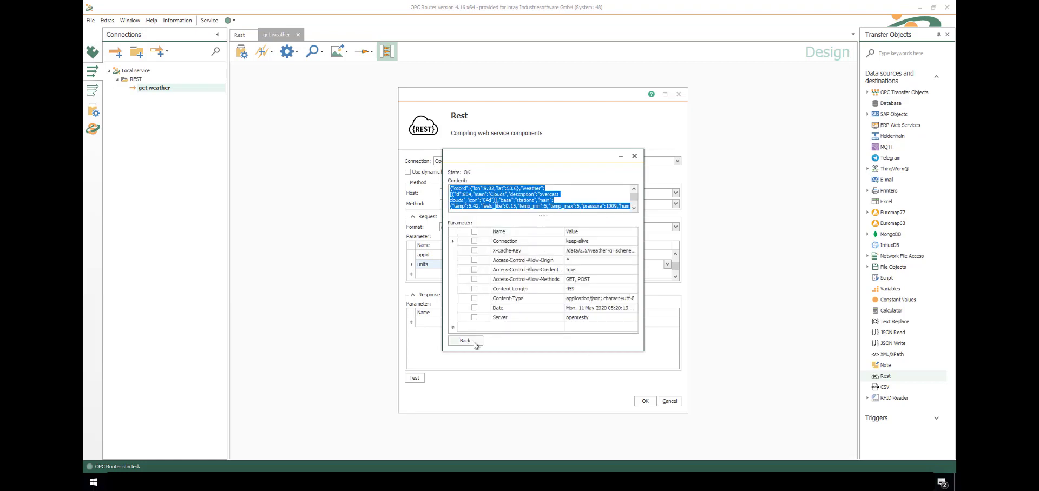
left_click(464, 340)
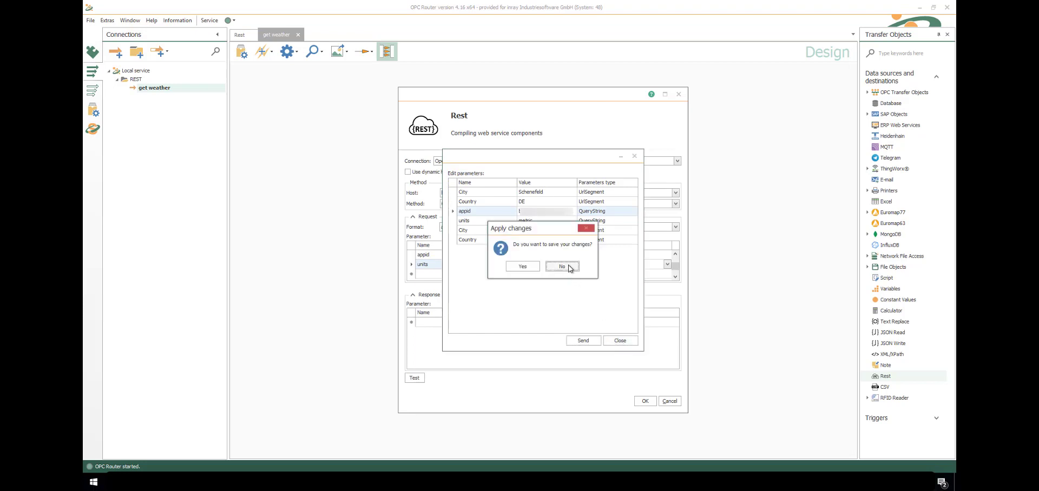
left_click(561, 266)
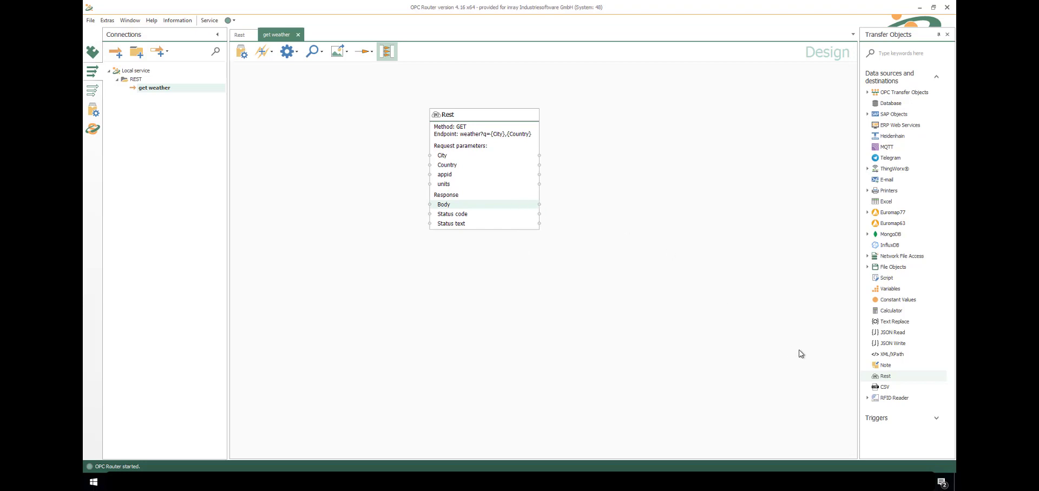
Place a JSON Read object and add description, temperature and wind values as data fields from the sample tree
left_click_drag(891, 332, 656, 199)
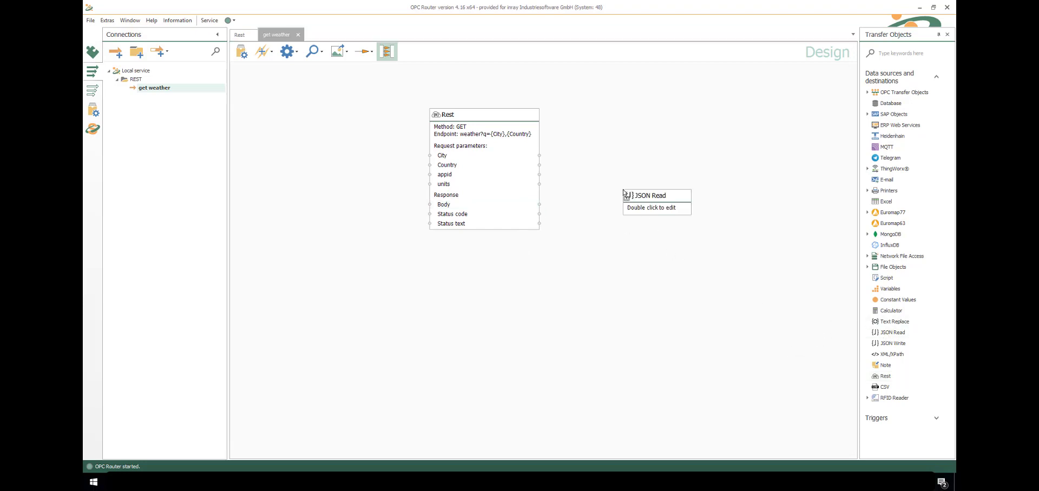
double_click(655, 201)
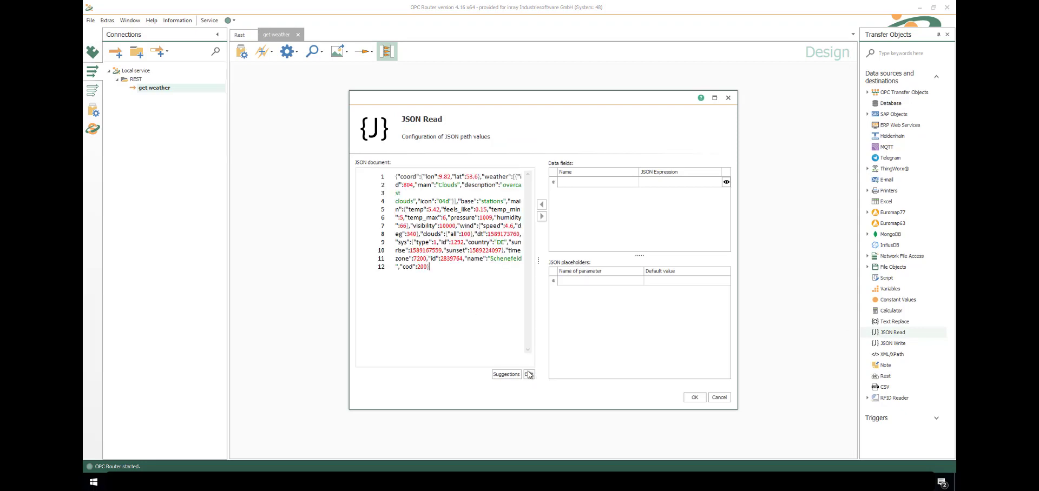
left_click(505, 374)
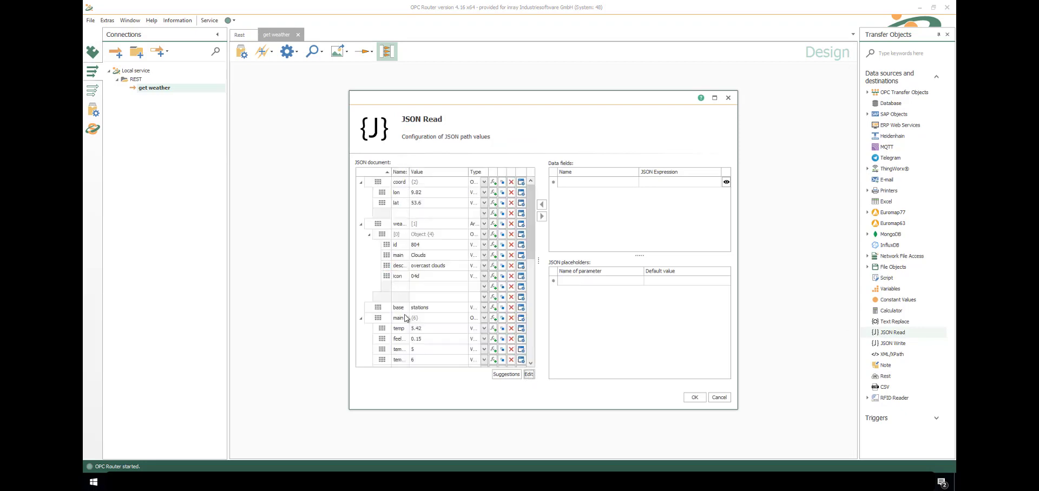
mouse_move(494, 265)
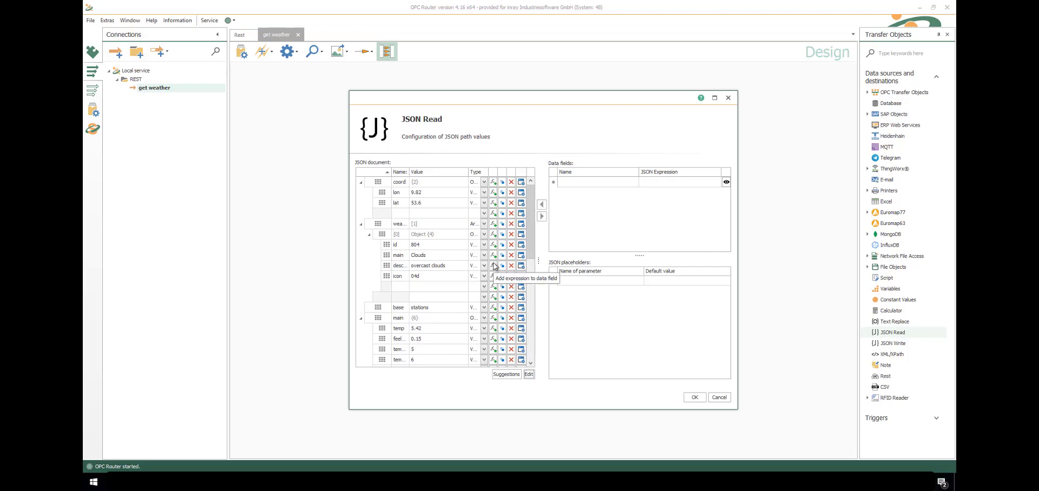
left_click(493, 265)
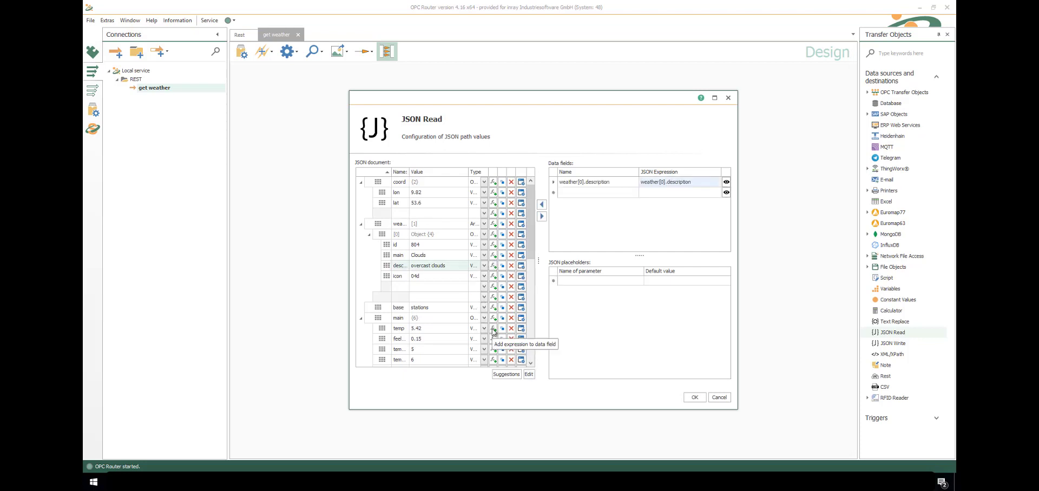
left_click(493, 328)
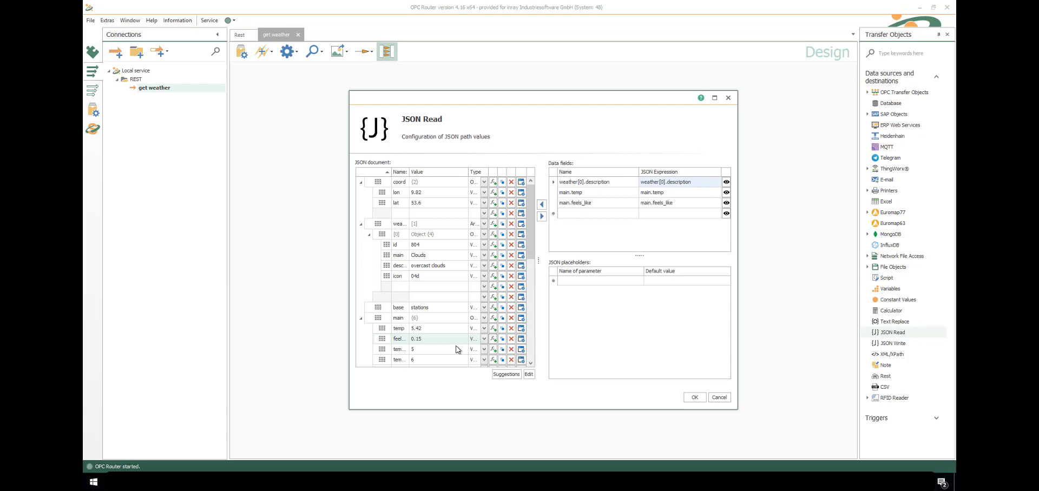
scroll("down", 3)
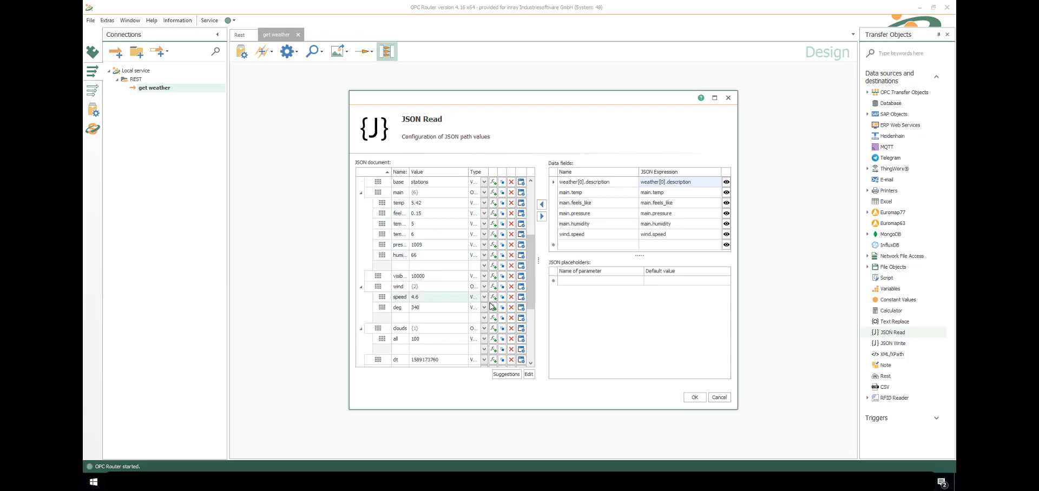
left_click(692, 397)
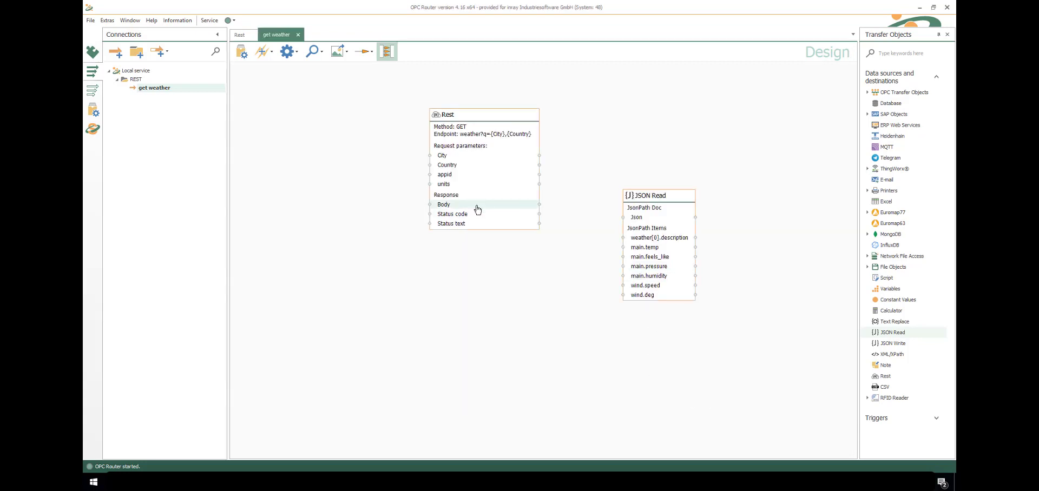
Link the Rest Body output to JSON Read's Json input and adjust the description data field
left_click_drag(539, 203, 639, 238)
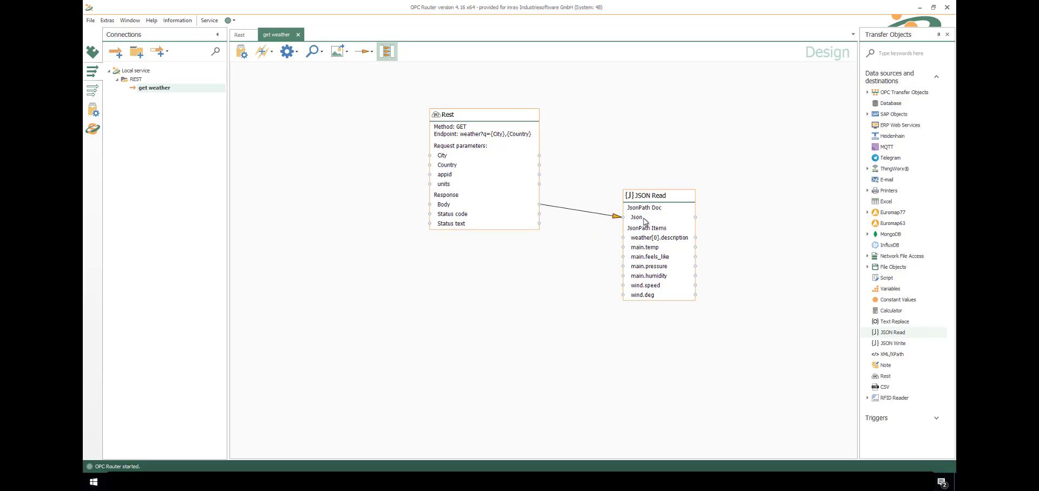
left_click(659, 238)
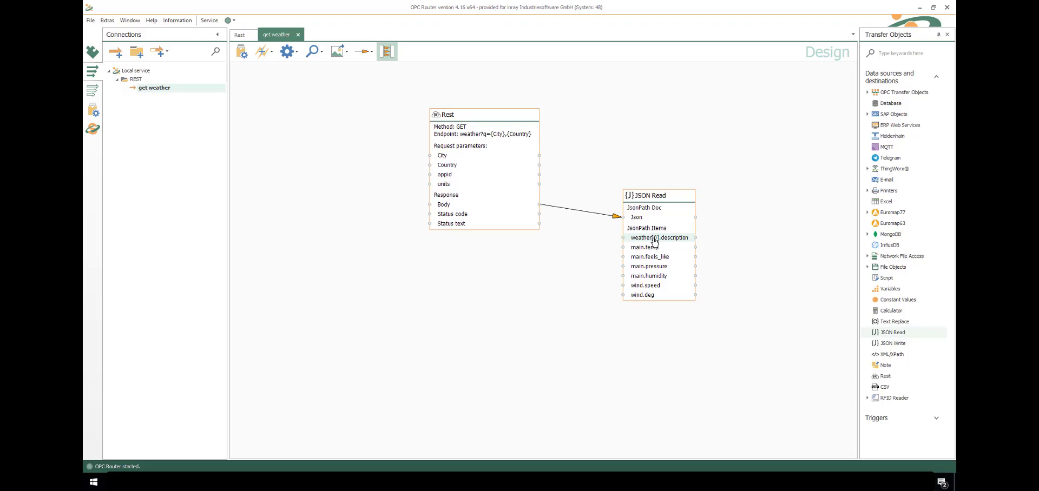
double_click(658, 195)
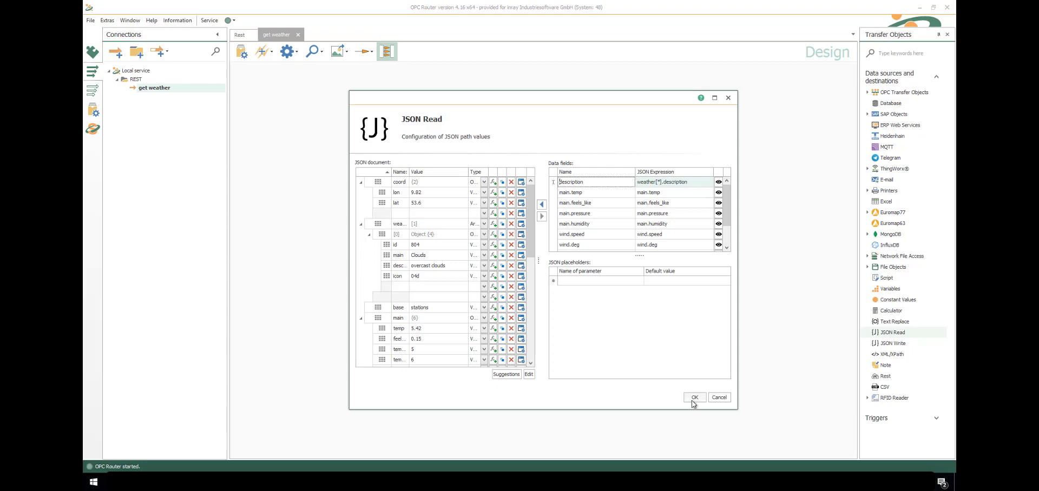
left_click(695, 397)
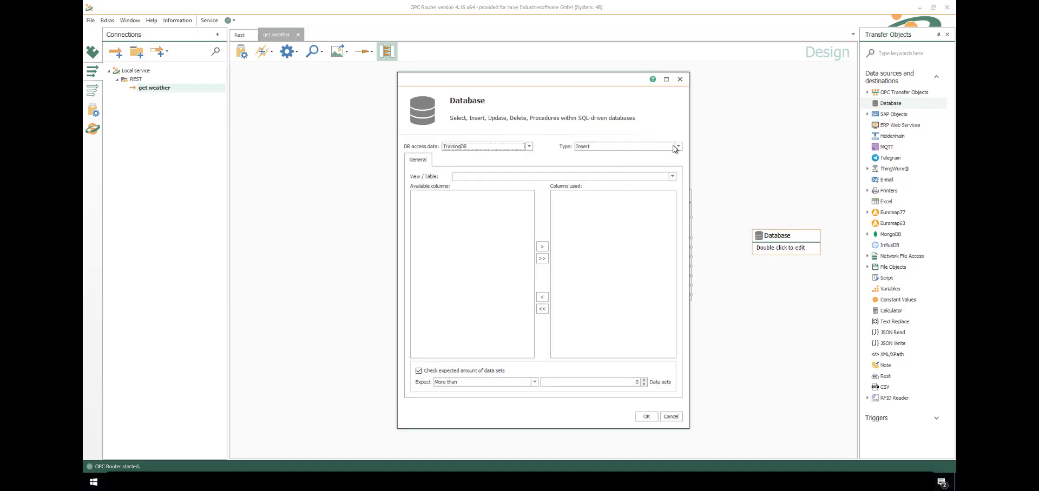
Insert into the WeatherData table with all non-ID columns and link the JSON values to matching columns
left_click(670, 176)
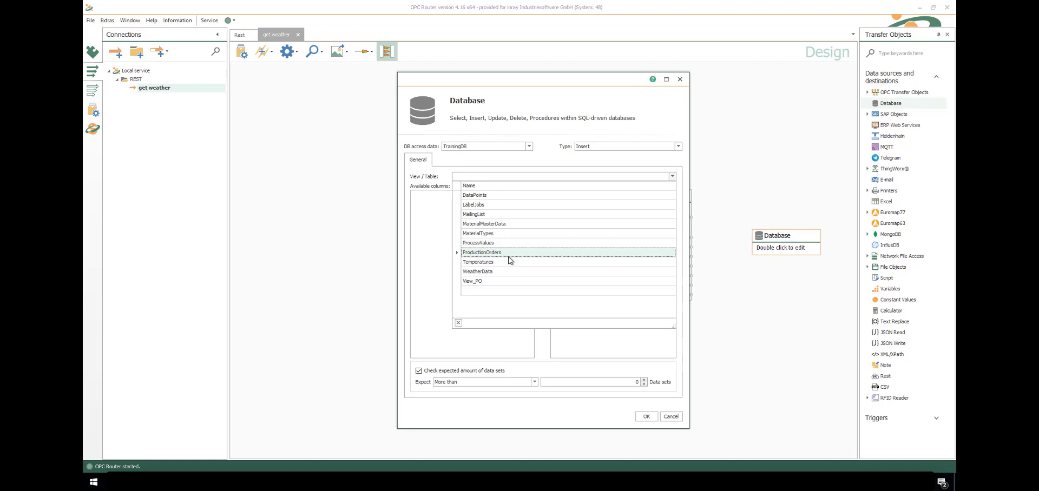
left_click(477, 272)
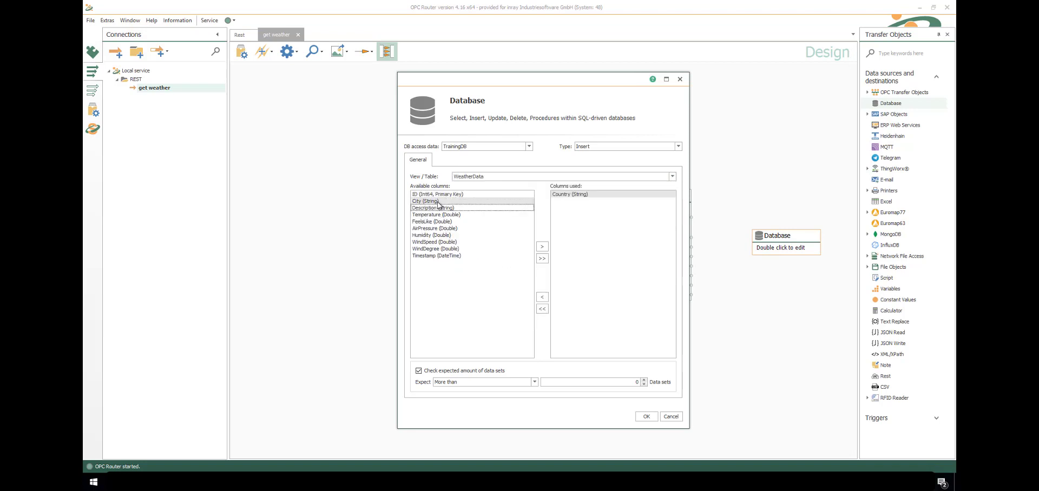
left_click(542, 246)
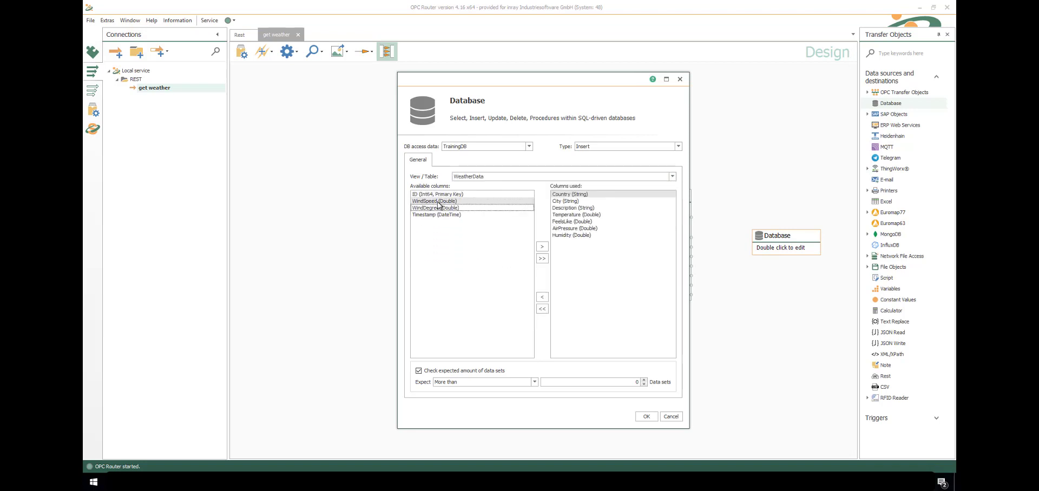
left_click(542, 246)
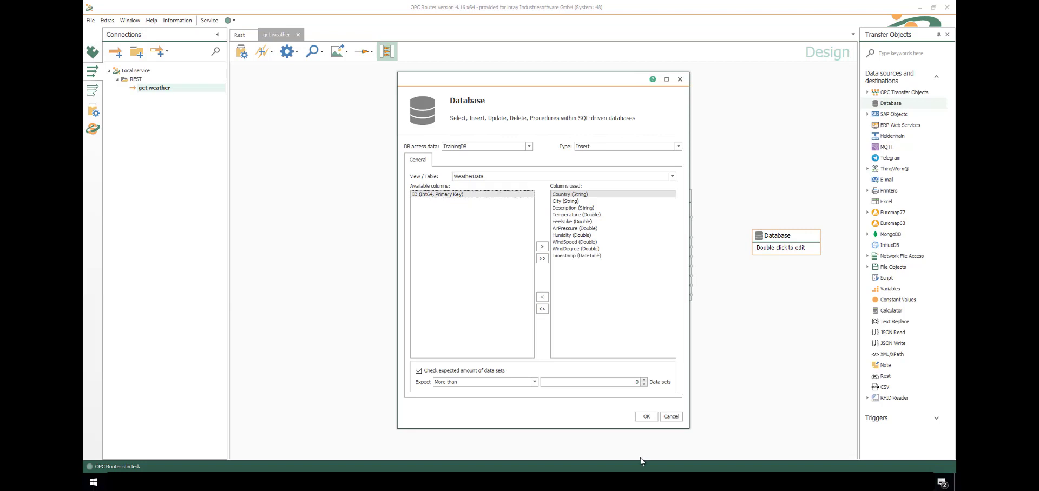
left_click(645, 416)
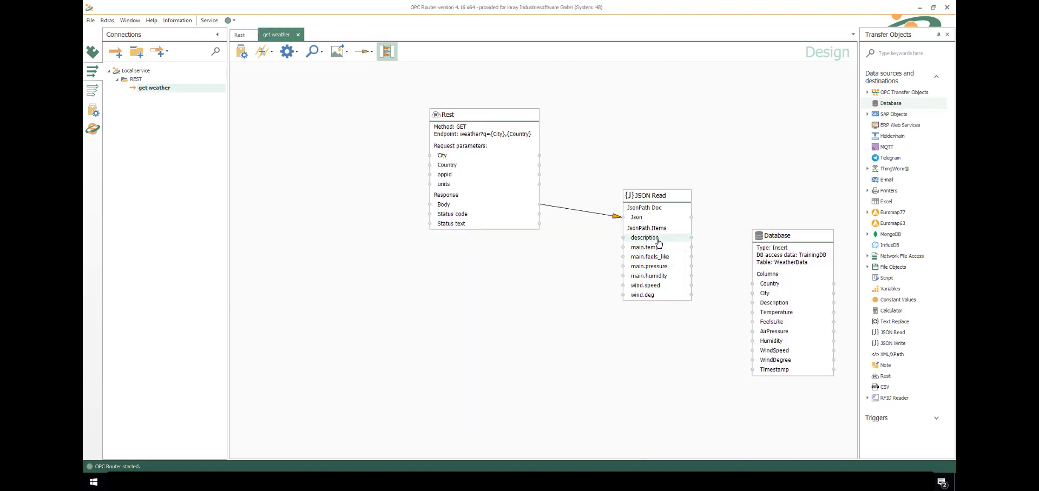
left_click_drag(659, 238, 758, 311)
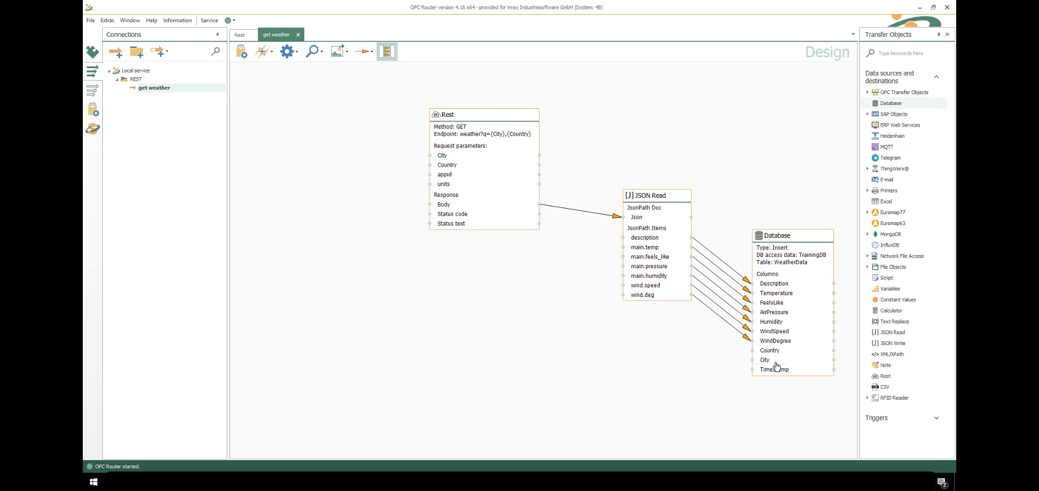
mouse_move(456, 159)
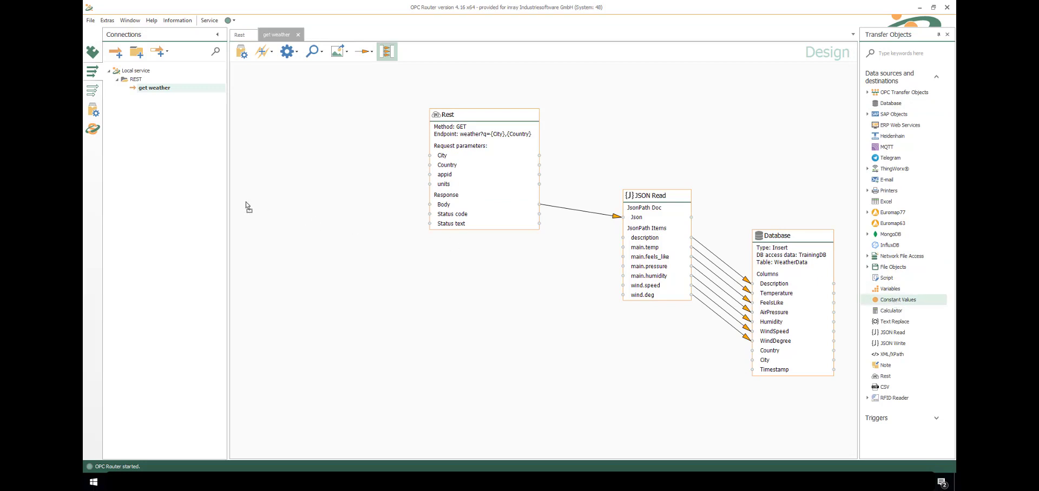
Enter the constant values DE and metric feeding the Rest parameters and City/Country columns
double_click(284, 209)
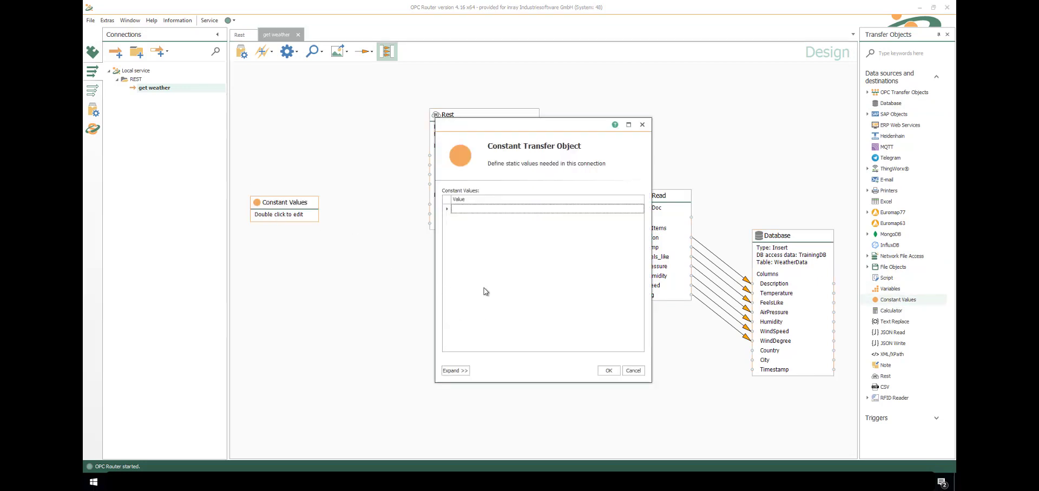
left_click_drag(542, 124, 314, 158)
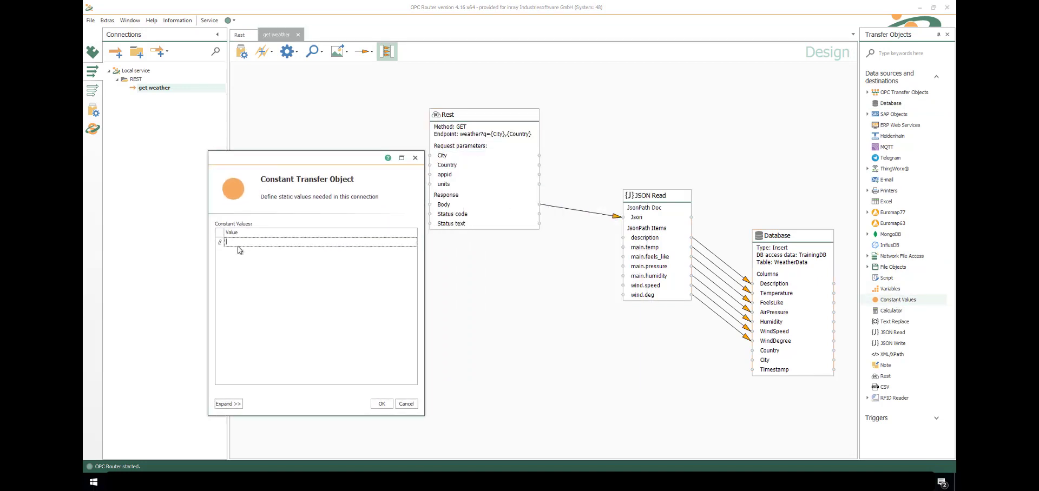
type("DE")
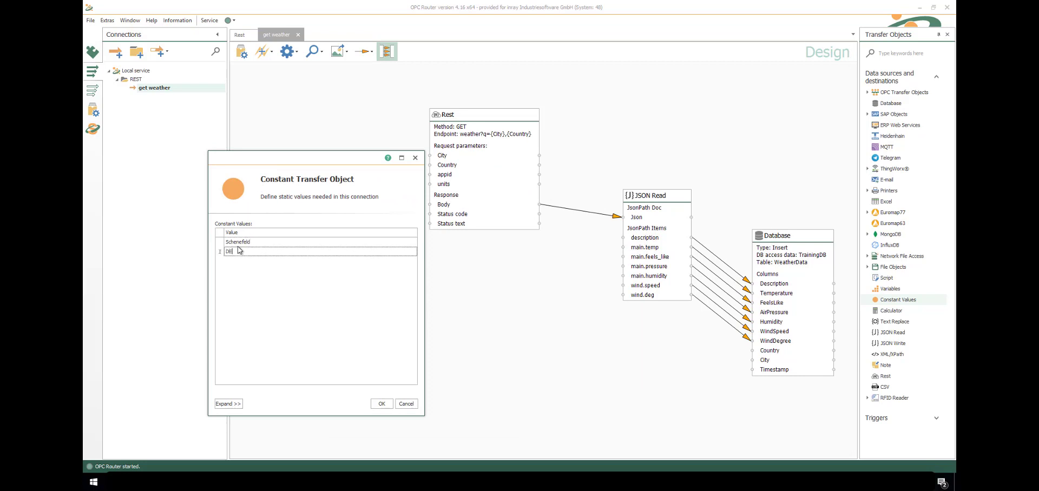
type("m")
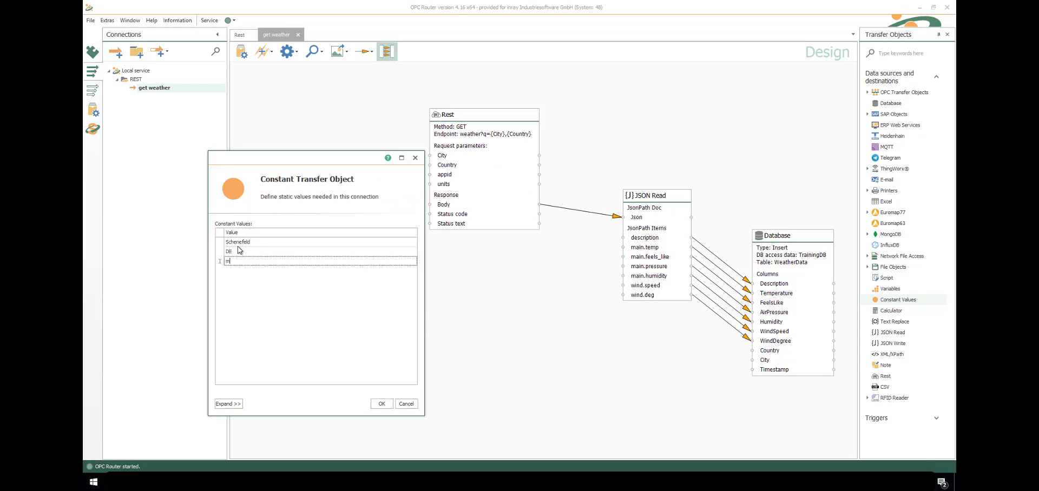
type("etric")
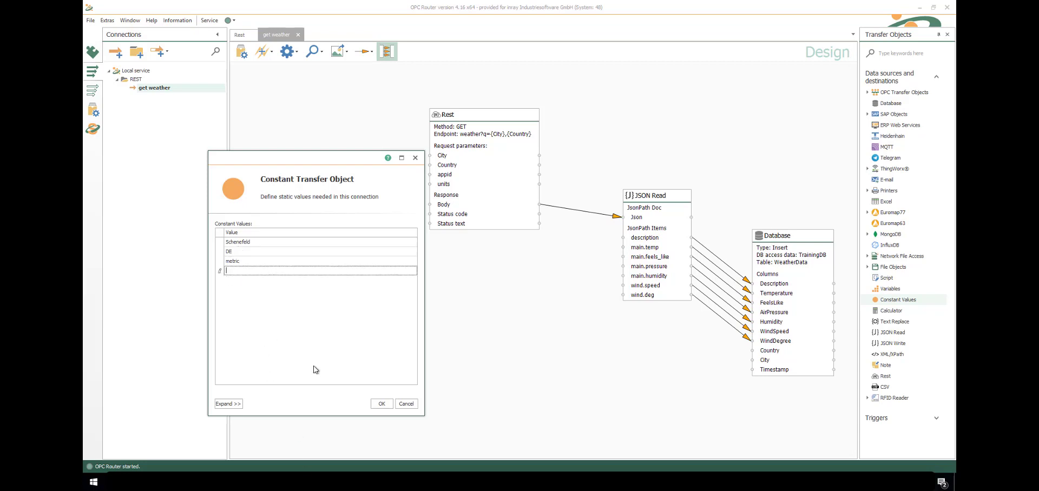
left_click(381, 404)
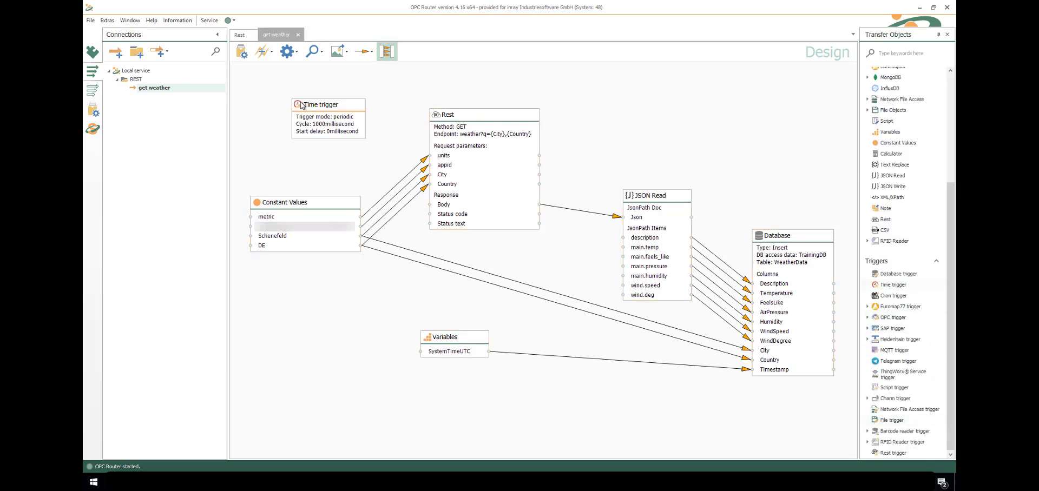
Set the time trigger to a 5-second interval and set the get weather connection productive
double_click(328, 104)
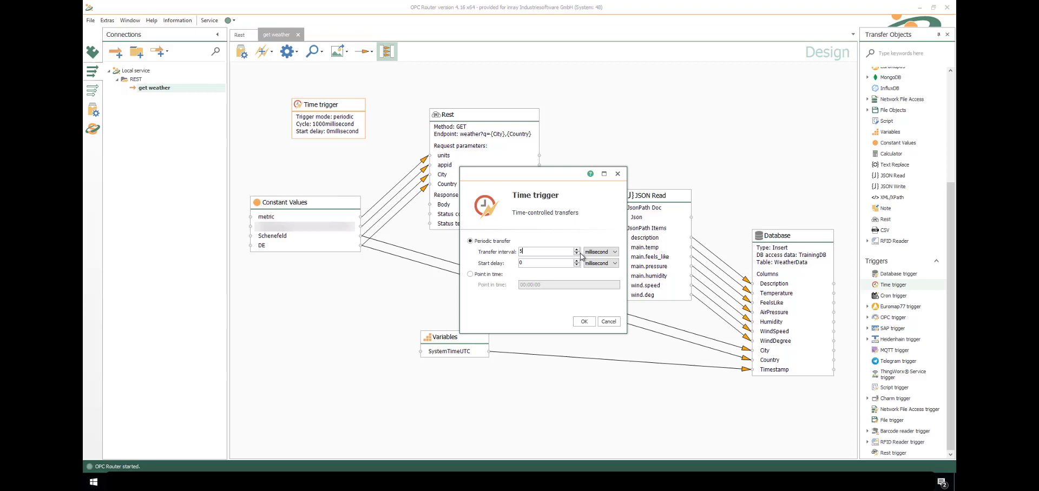
left_click(583, 322)
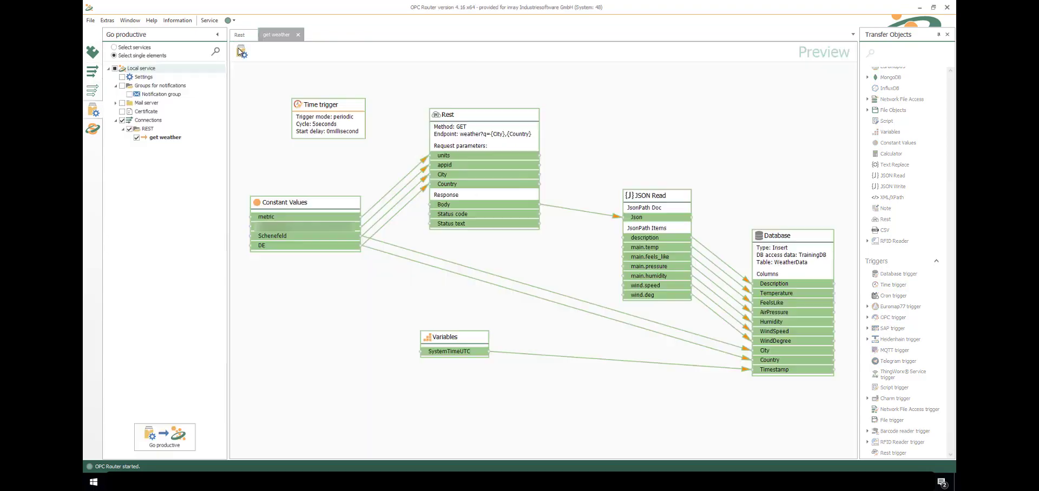
mouse_move(241, 52)
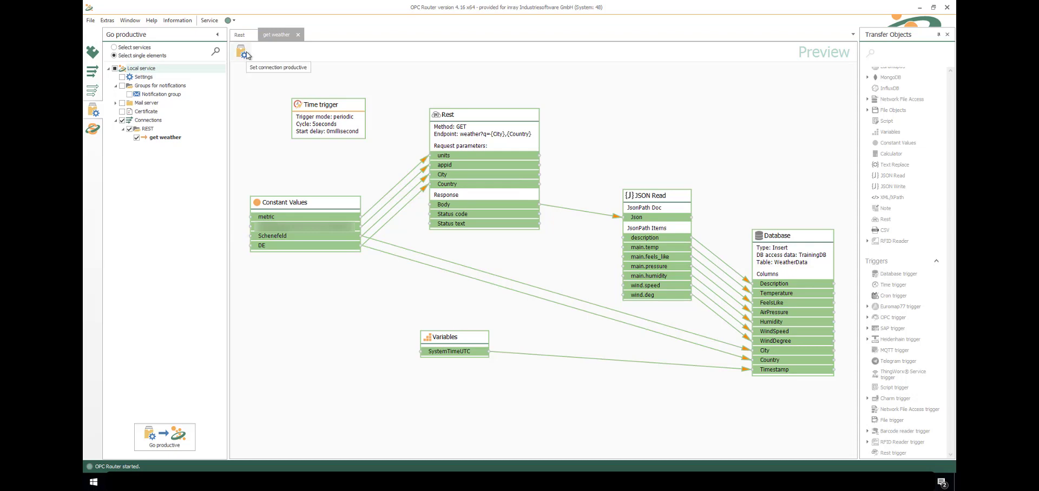
left_click(243, 52)
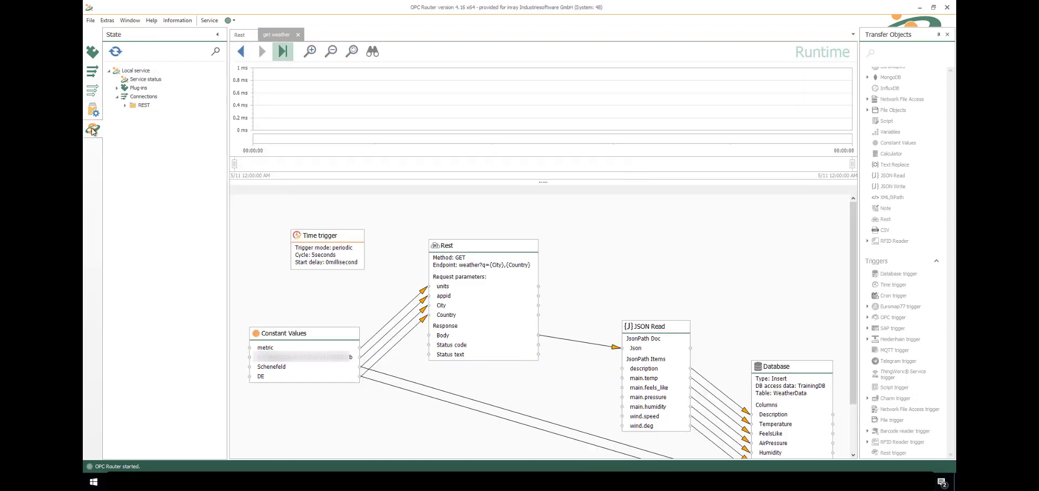
left_click(282, 52)
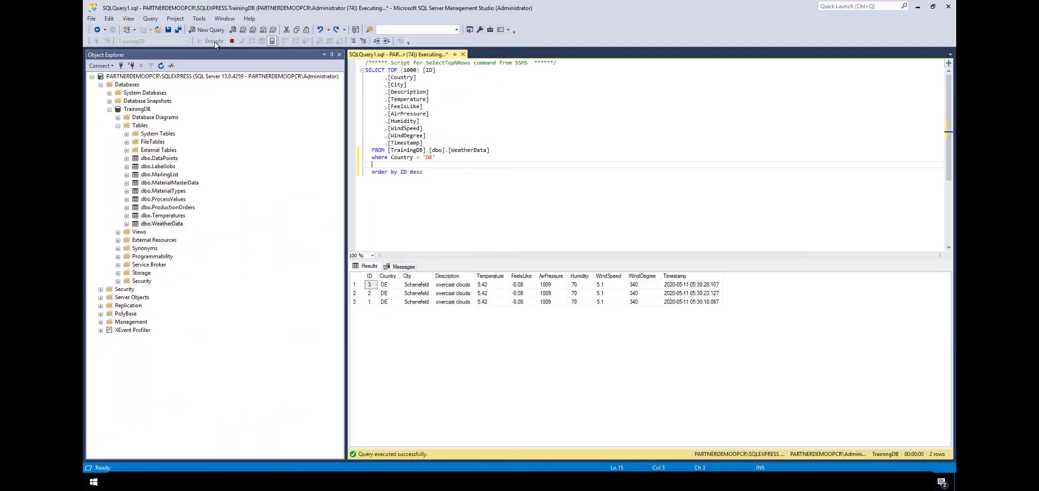
Rerun the SELECT on TrainingDB.dbo.WeatherData to see new Schenefeld rows arriving
left_click(210, 41)
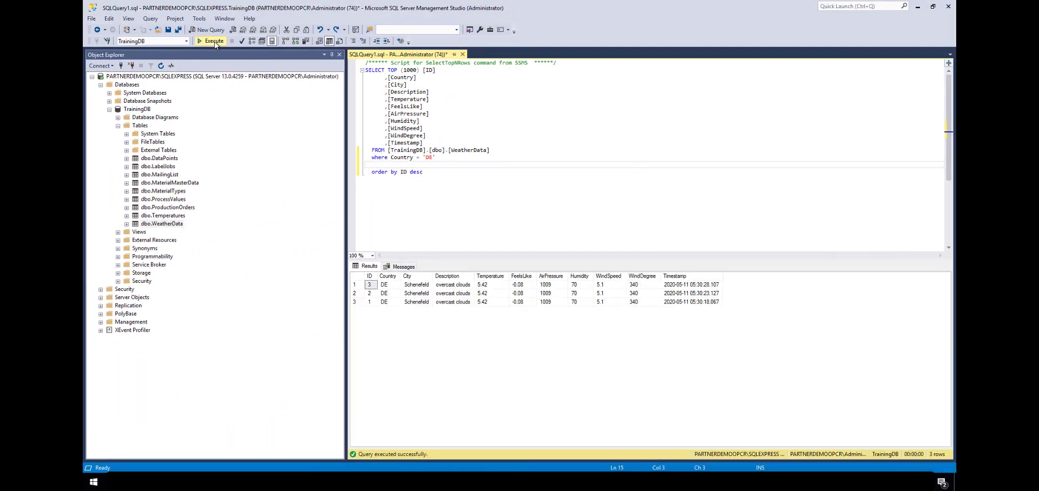
left_click(214, 40)
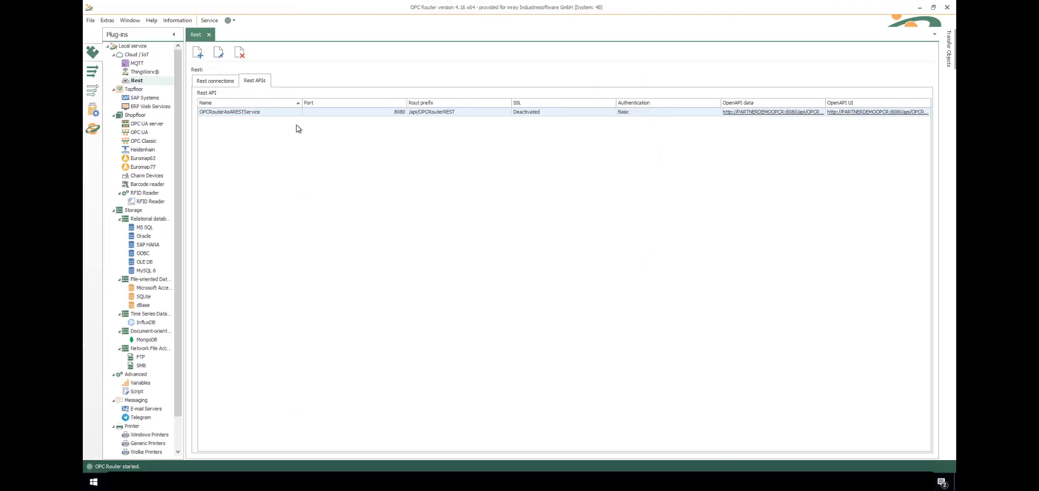
Review OPCRouterAsARESTService settings (port 8080, basic authentication, no SSL) and close without changes
double_click(230, 111)
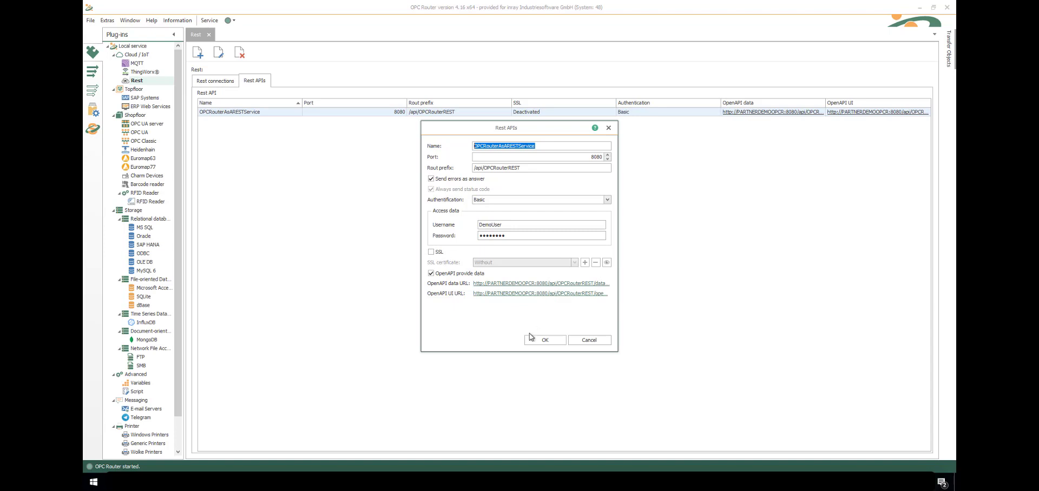
left_click(544, 339)
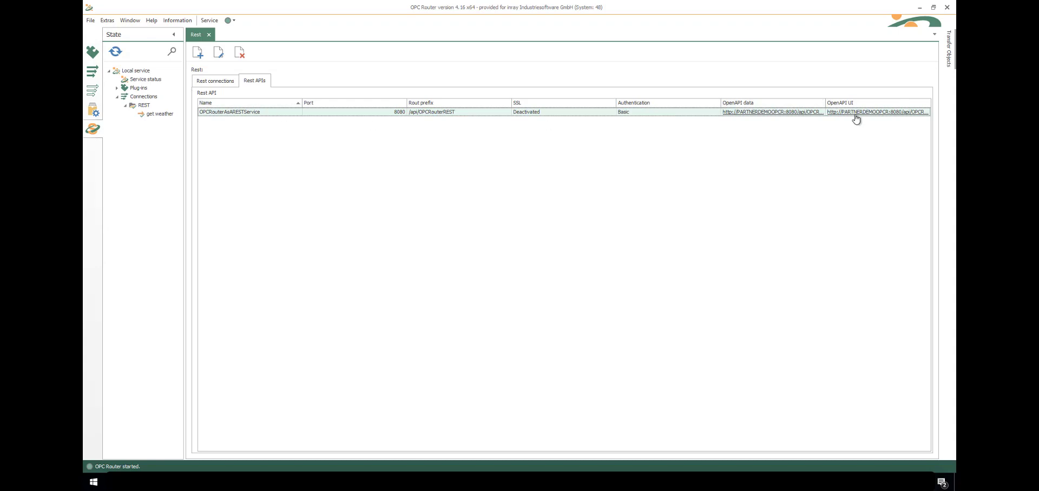
Sign in as Demo to the OpenAPI page in Chrome, showing OPCRouterAsARESTService with no operations yet
left_click(875, 111)
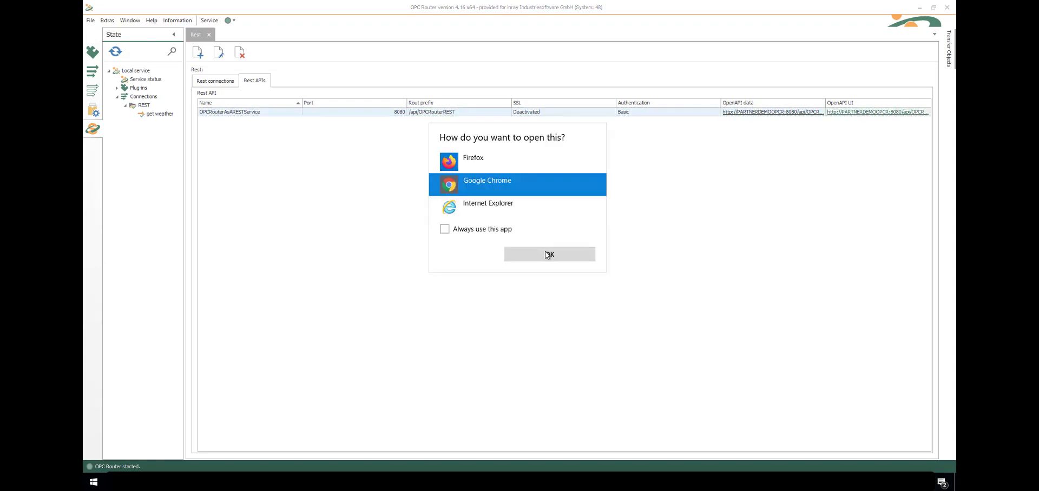
left_click(548, 254)
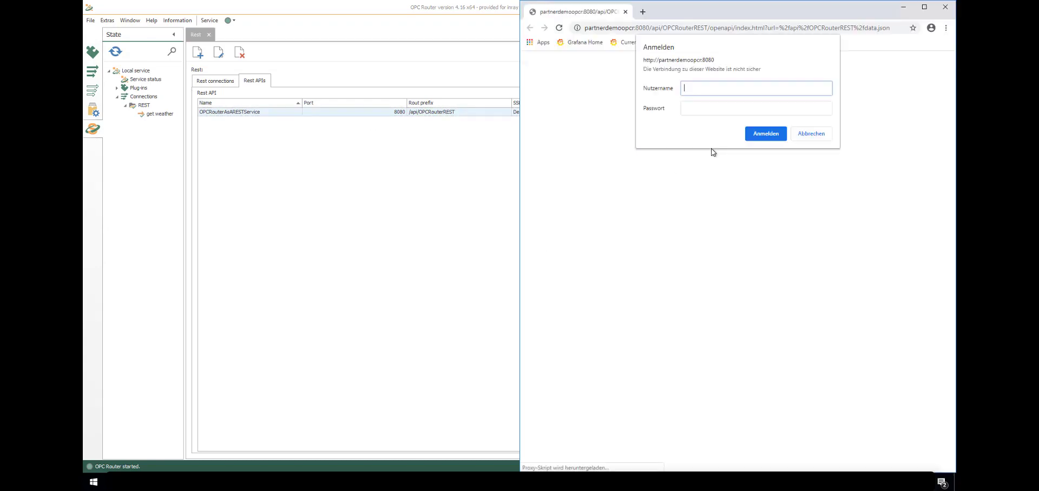
type("DemoUser")
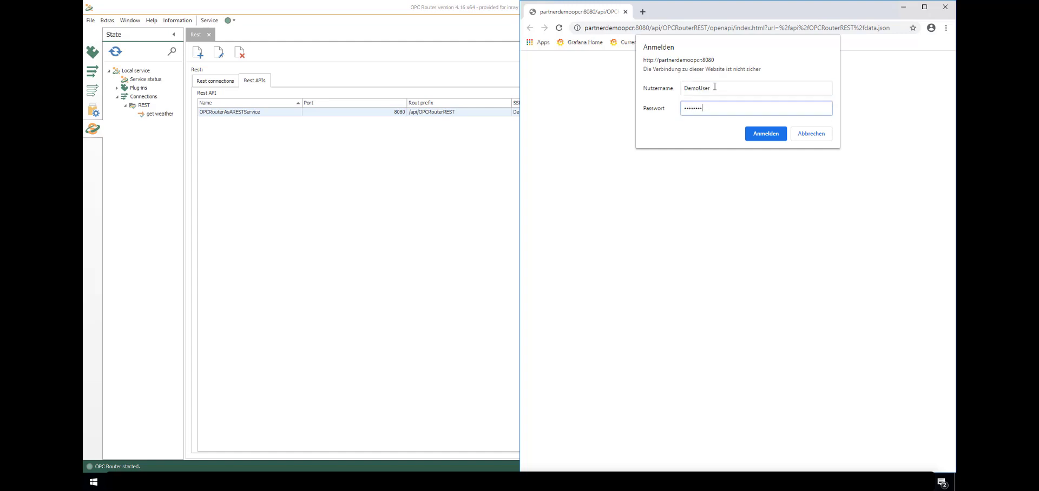
left_click(765, 134)
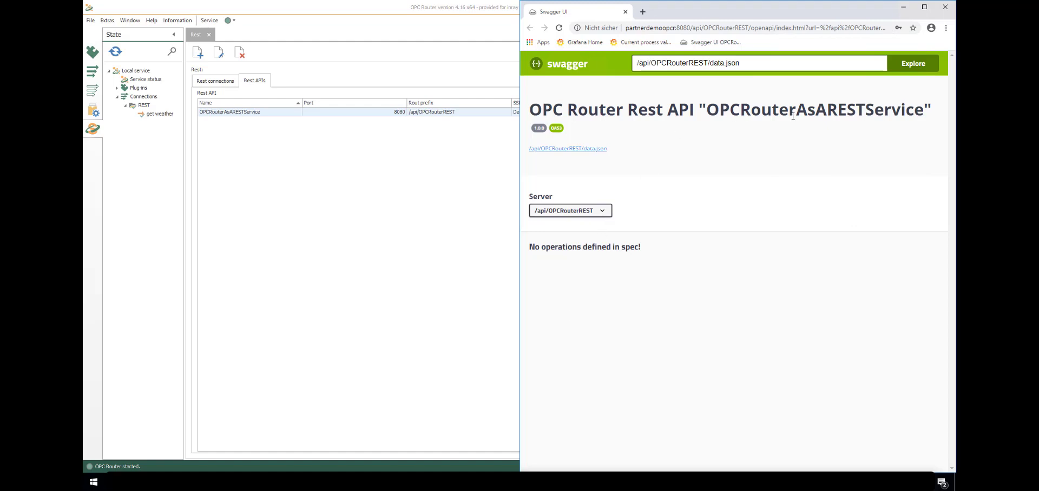
mouse_move(592, 148)
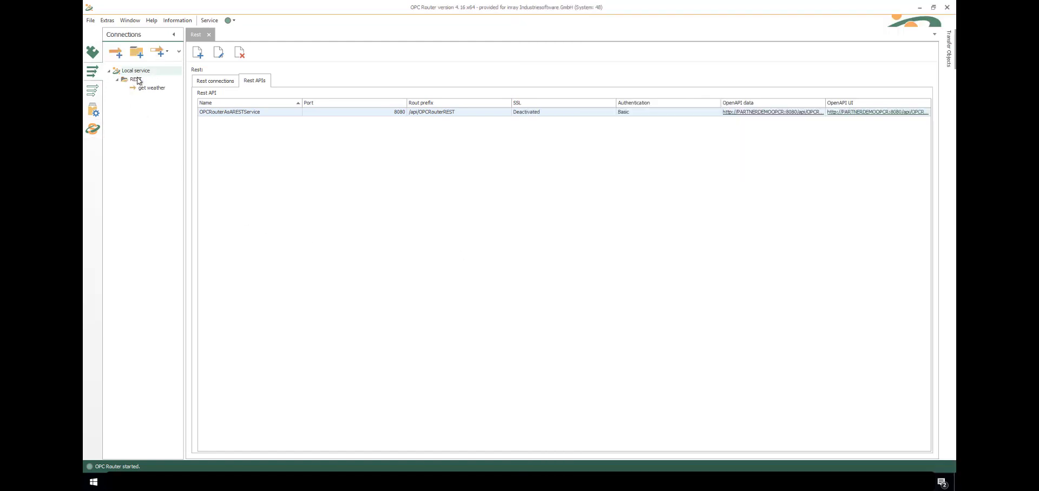
Add a new REST connection named Get Proddata and drop a Rest trigger on its canvas
left_click(114, 52)
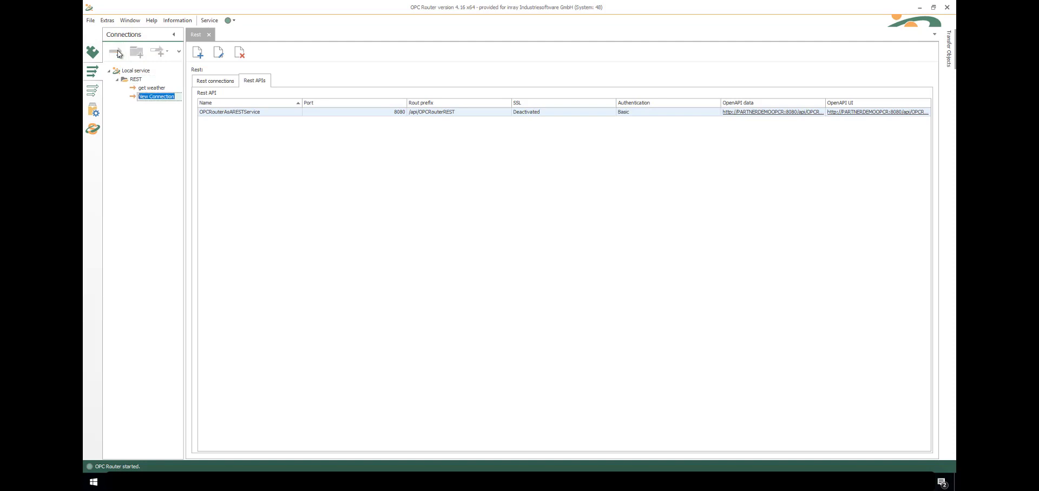
type("Get Proddate")
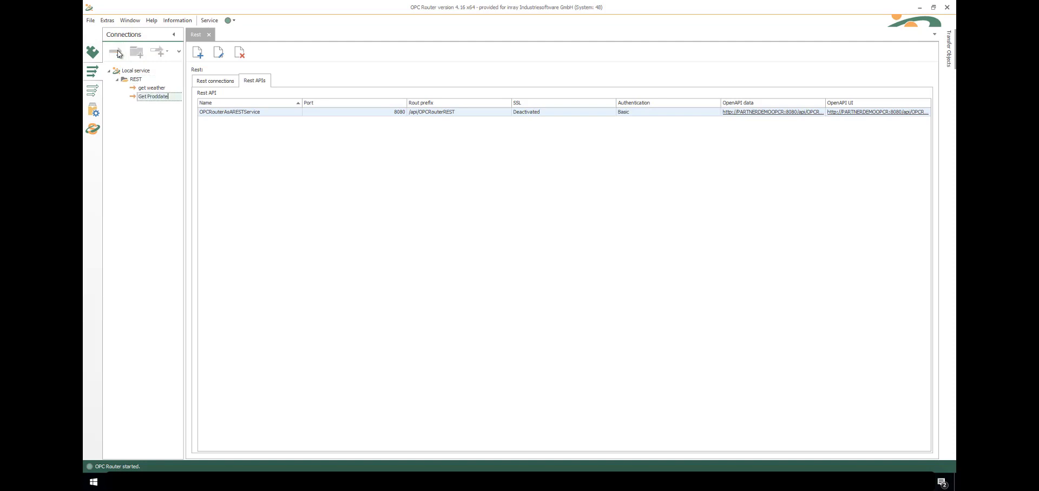
double_click(156, 96)
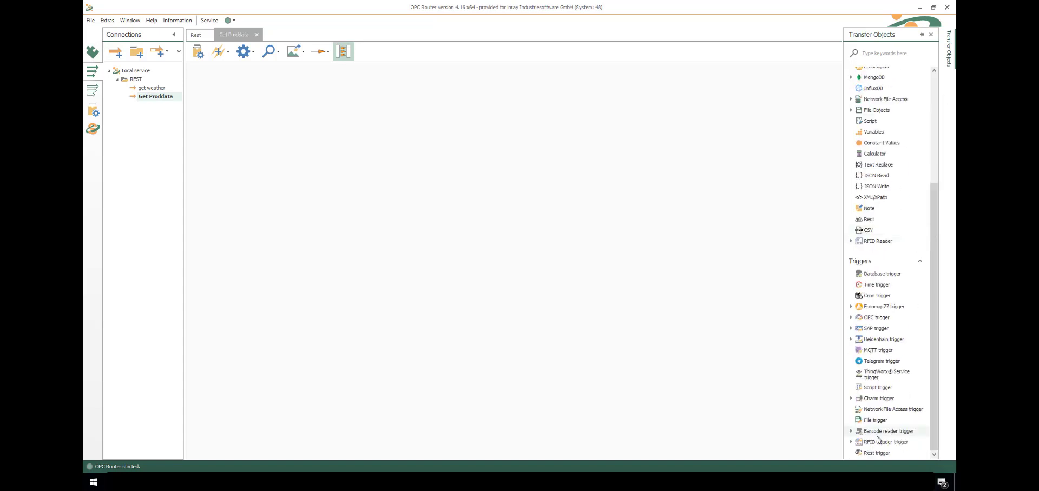
left_click_drag(877, 453, 266, 122)
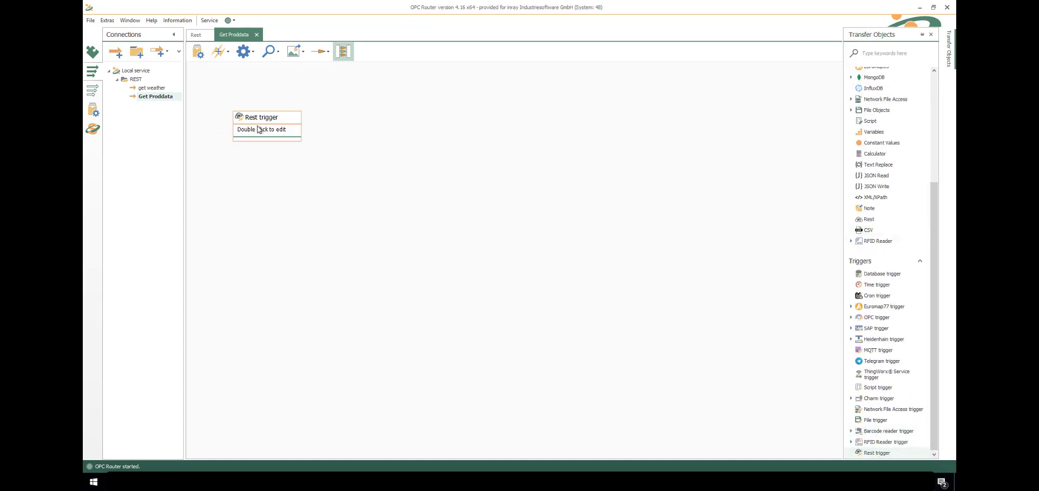
Configure the trigger as GET endpoint GetProductionOrderData with QueryString parameters Line and PONumber and a response format
double_click(266, 122)
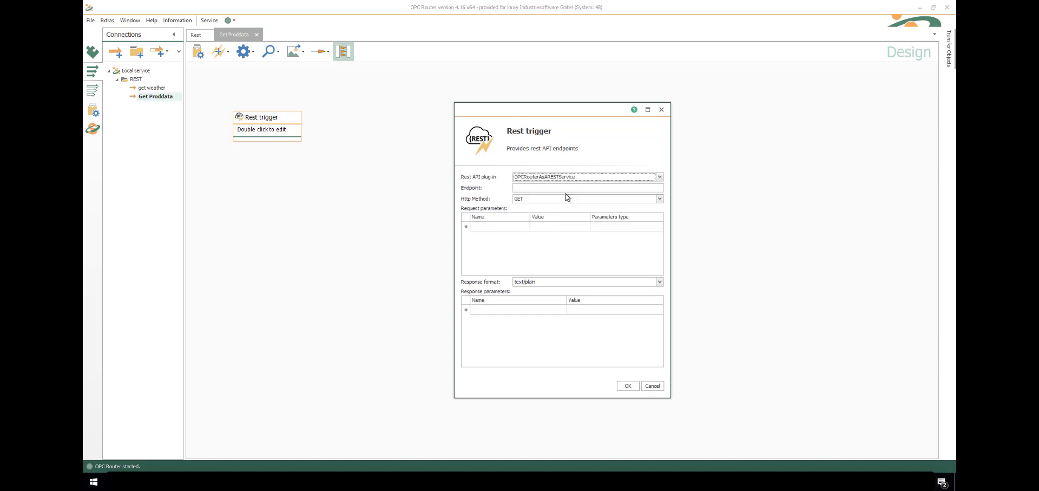
type("G")
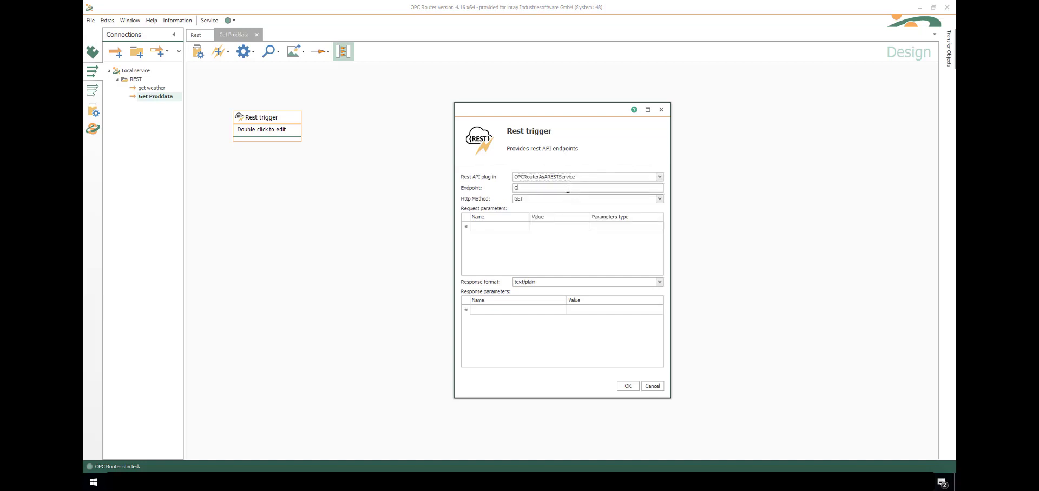
type("etProductionOrderData")
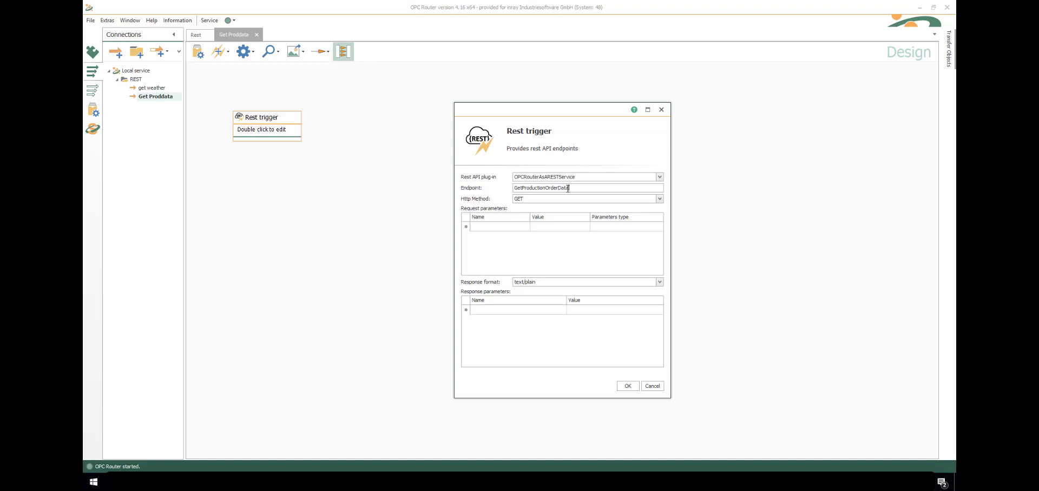
left_click(658, 199)
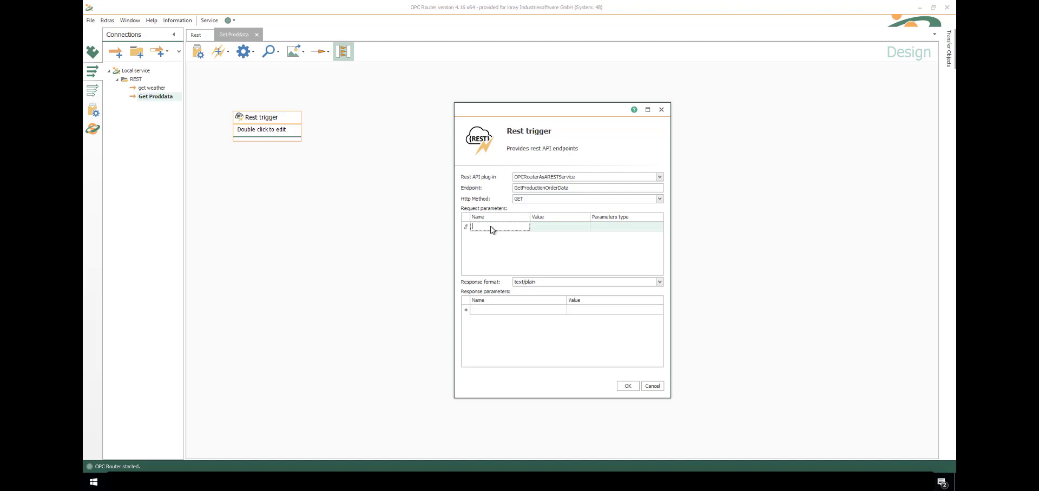
type("Line")
type("P")
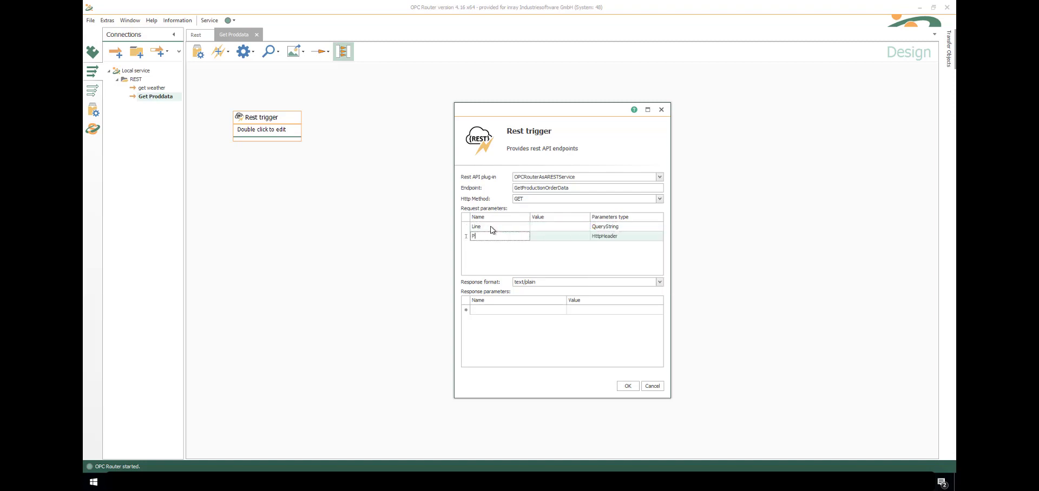
left_click(656, 236)
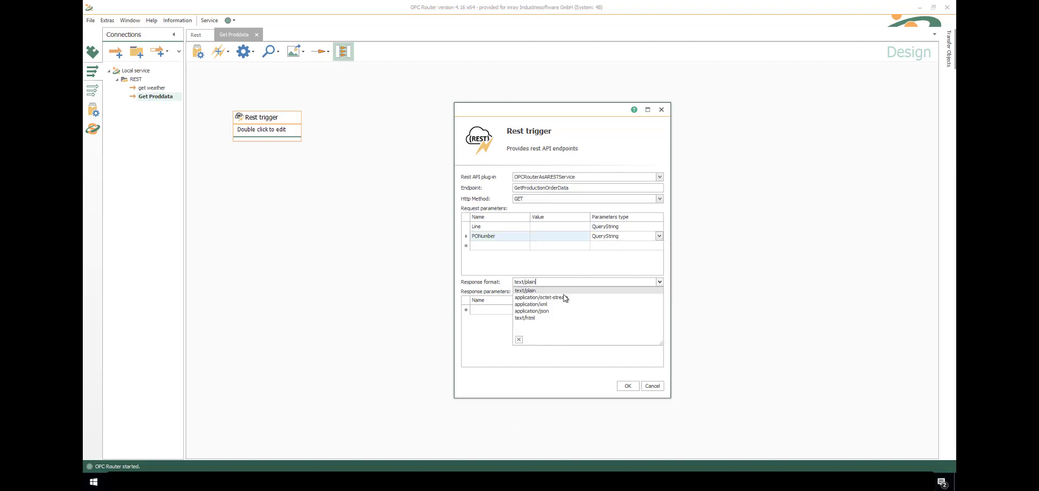
left_click(626, 386)
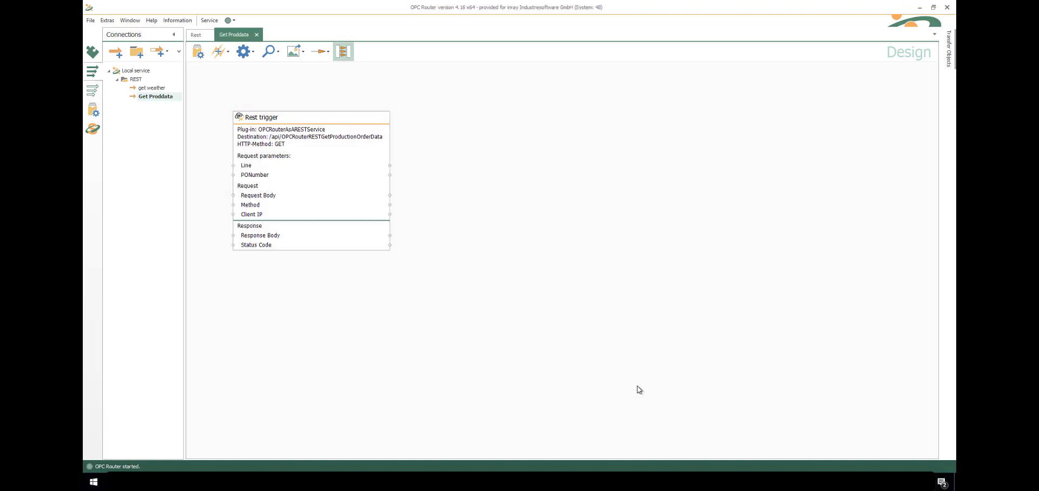
Add a Database object as a Select on ProductionOrders with a first filter on Line
left_click(949, 50)
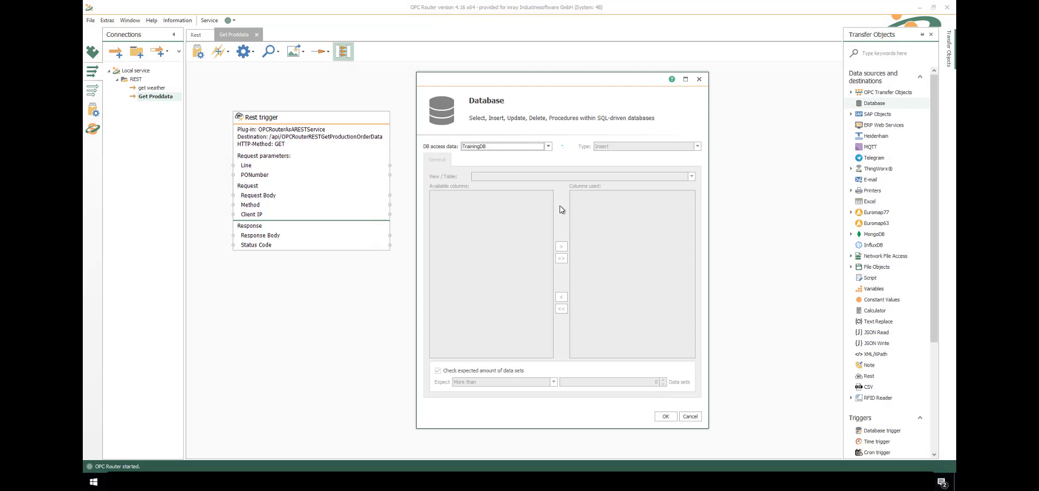
left_click(696, 146)
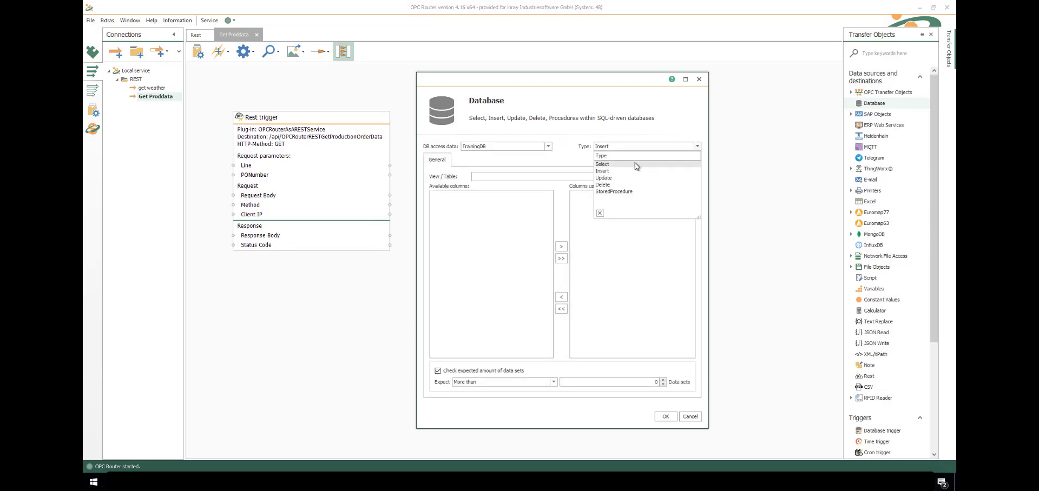
left_click(603, 164)
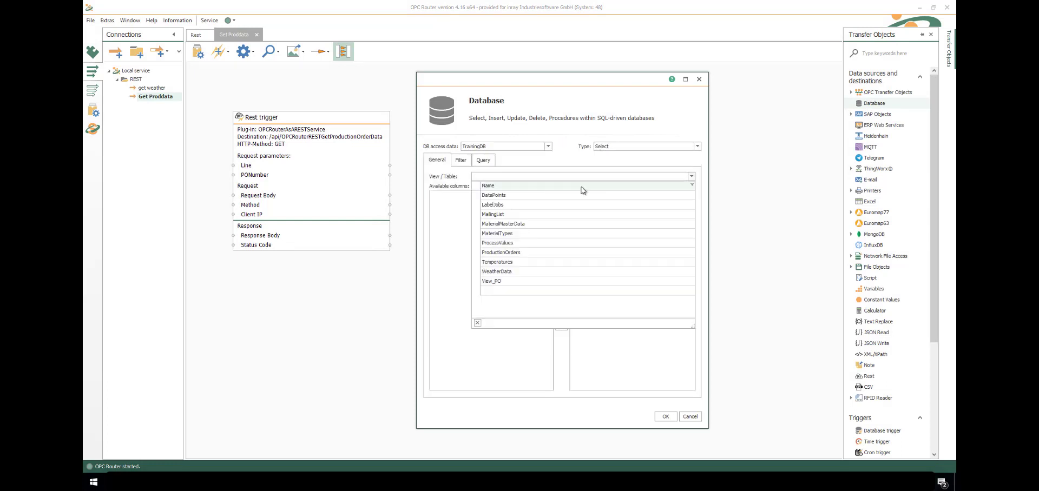
left_click(501, 252)
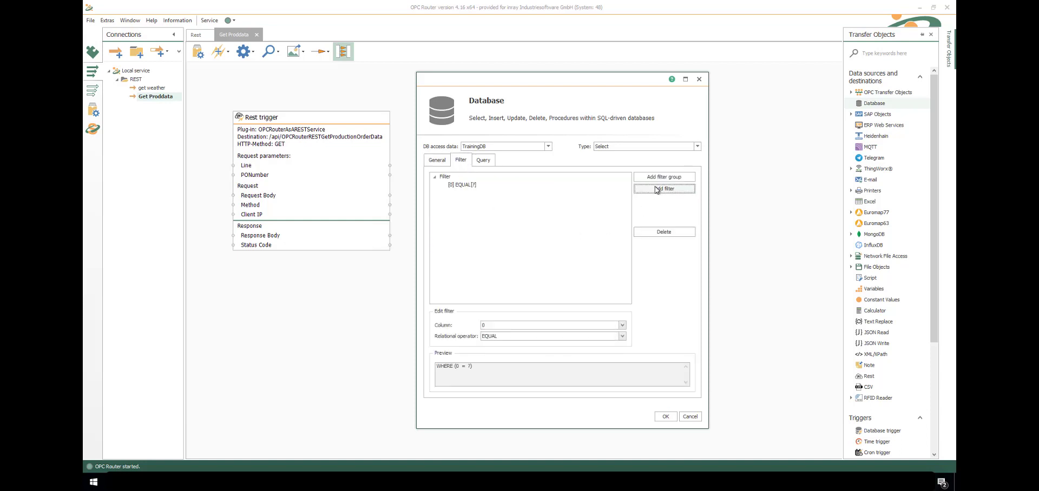
left_click(552, 325)
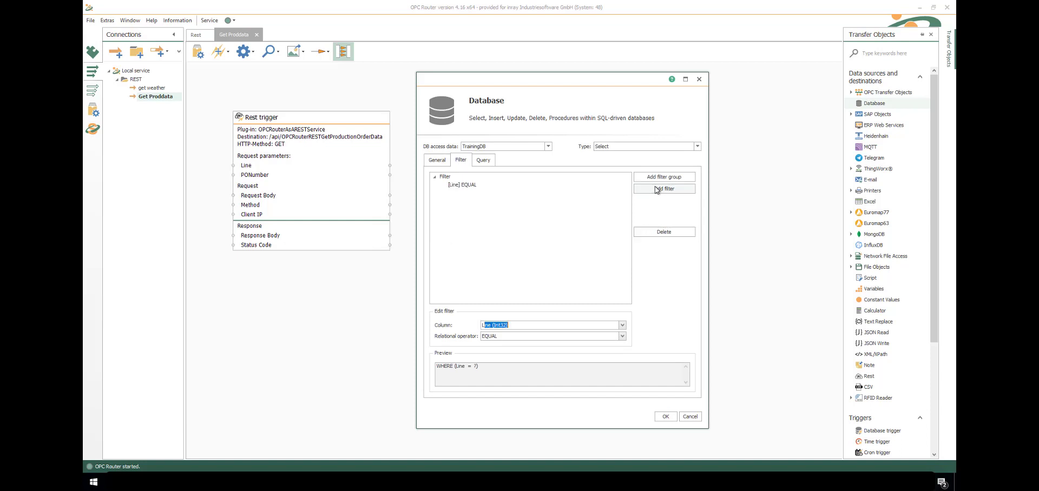
Add a second EQUAL filter on PO, confirm, and feed the trigger parameters into the filters
left_click(663, 188)
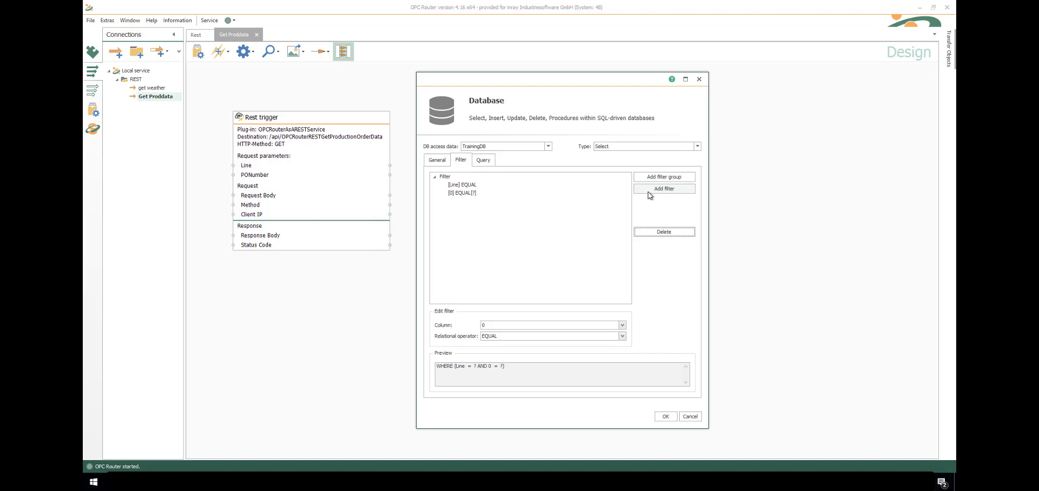
left_click(621, 325)
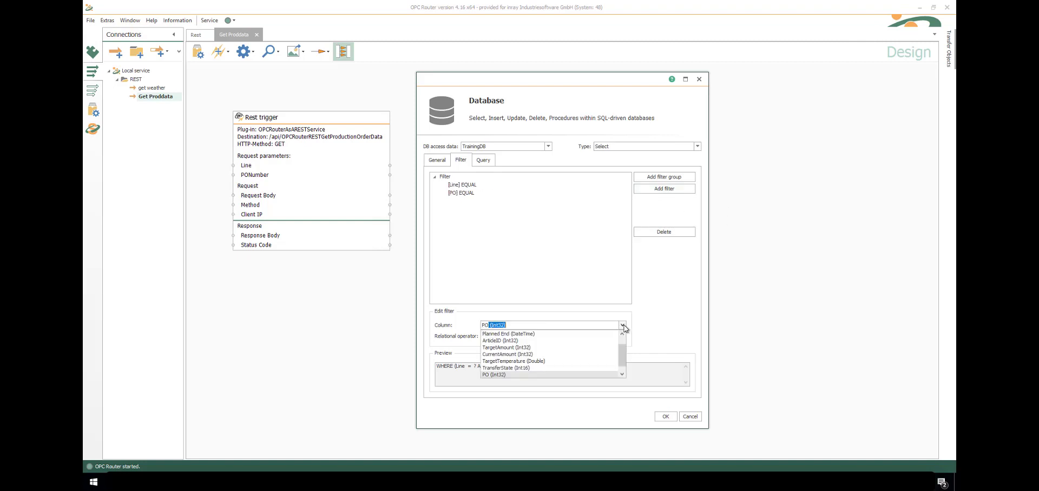
left_click(664, 416)
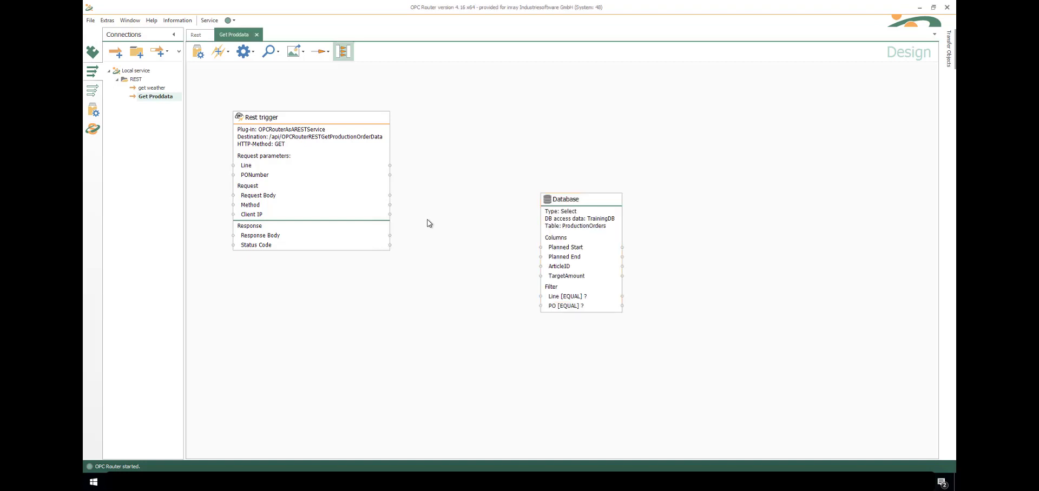
left_click_drag(389, 175, 542, 306)
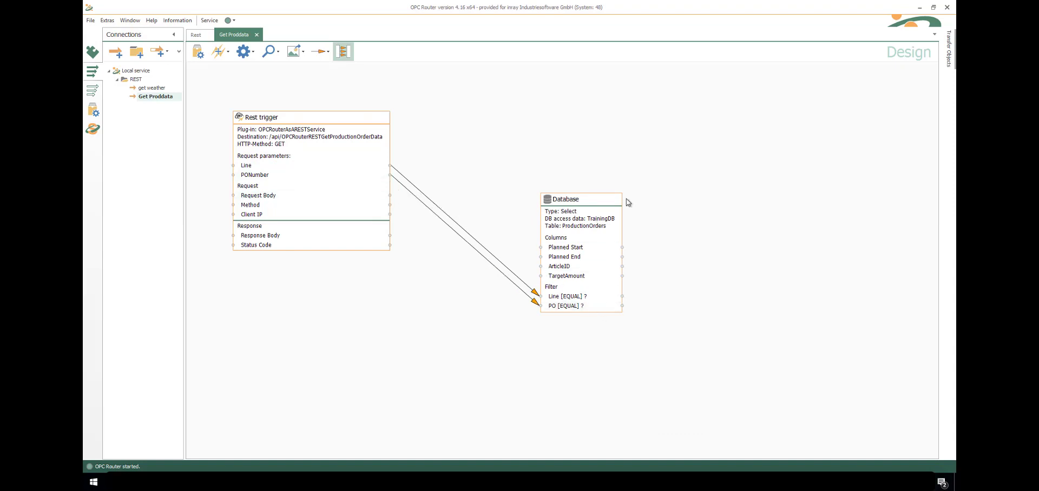
Add a JSON Write object to the design and show its empty configuration
left_click(950, 48)
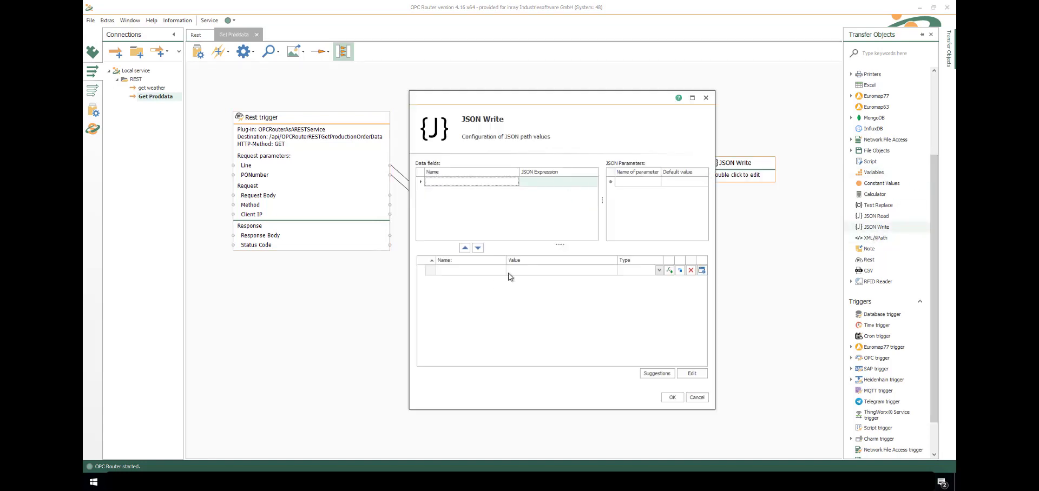
Define JSON items Line, PONumber, PlannedStart, PlannedEnd, ArticleID and TargetAmount and confirm
type("Line")
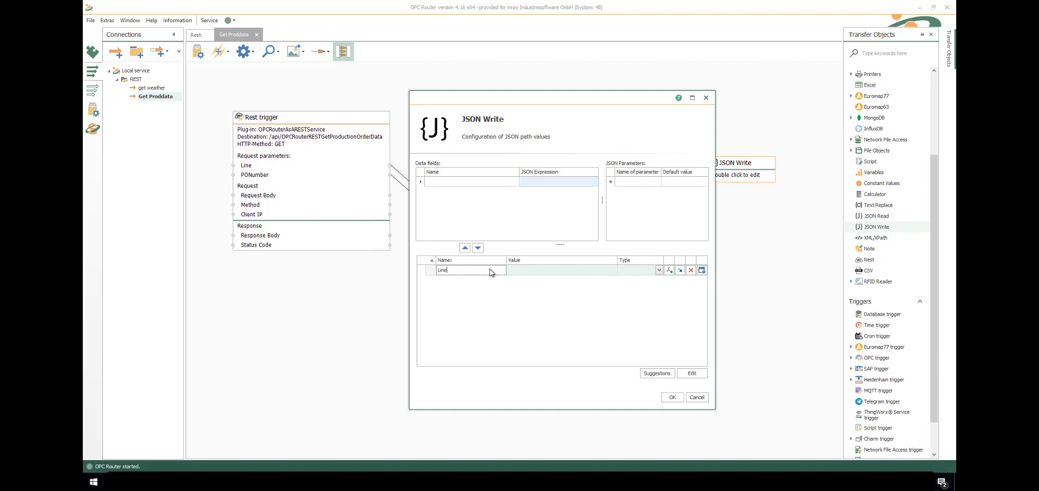
type("PONumber")
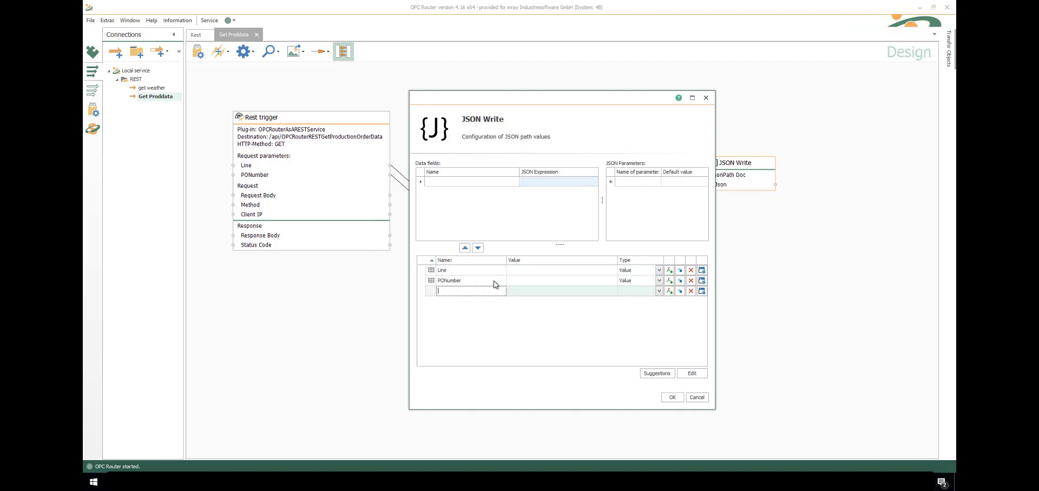
type("PlannedStart")
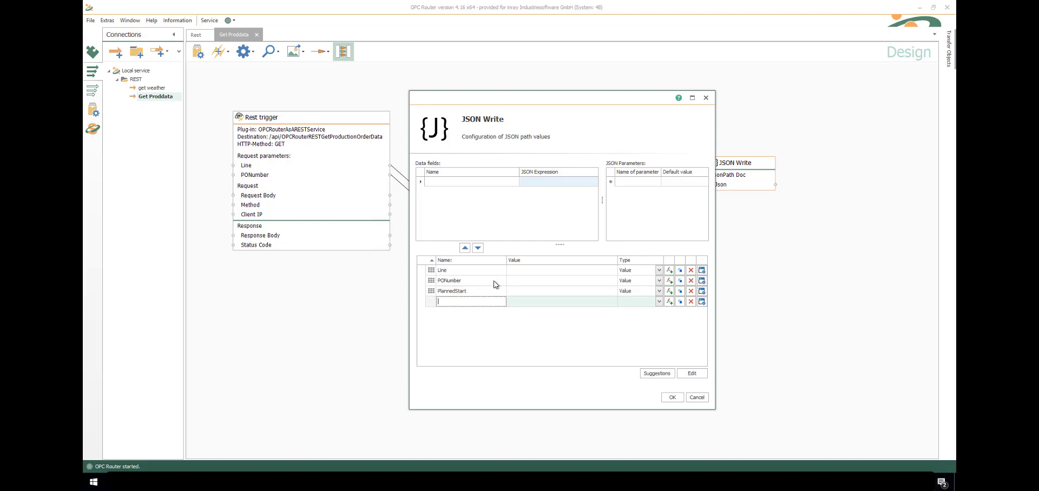
type("PlannedEnd")
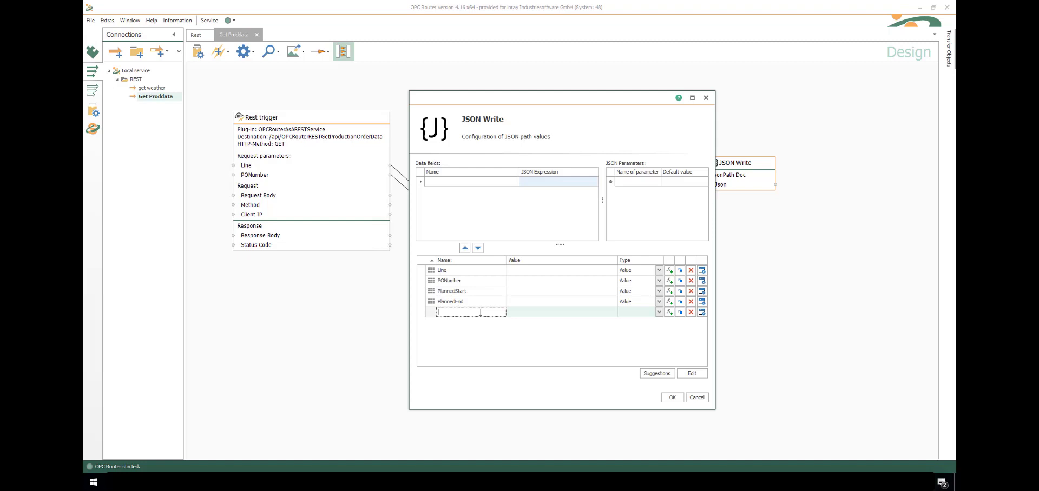
type("ArticleID")
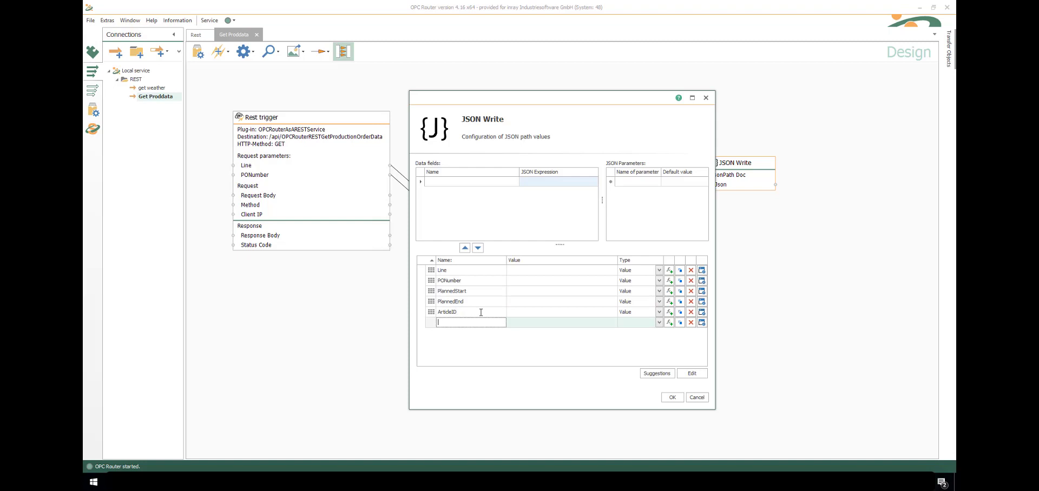
type("TargetAmount")
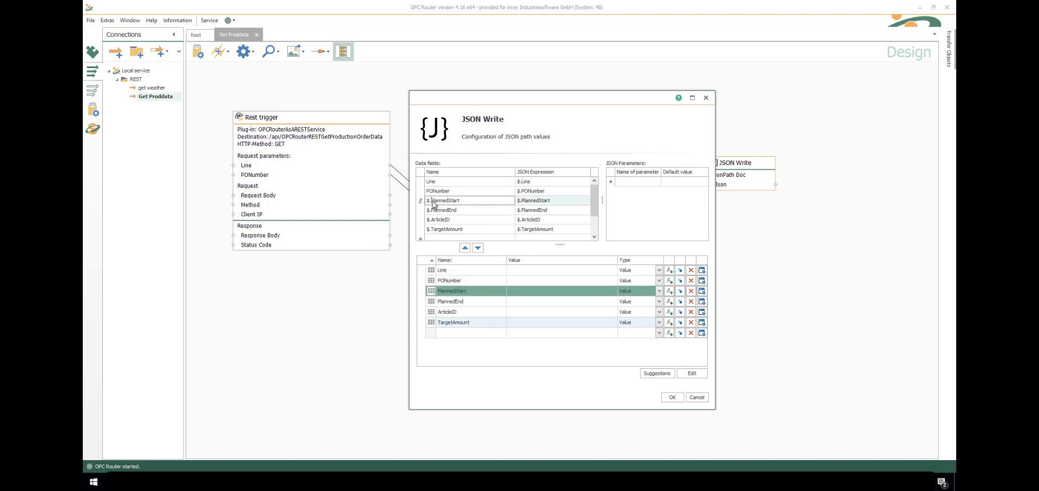
left_click(670, 397)
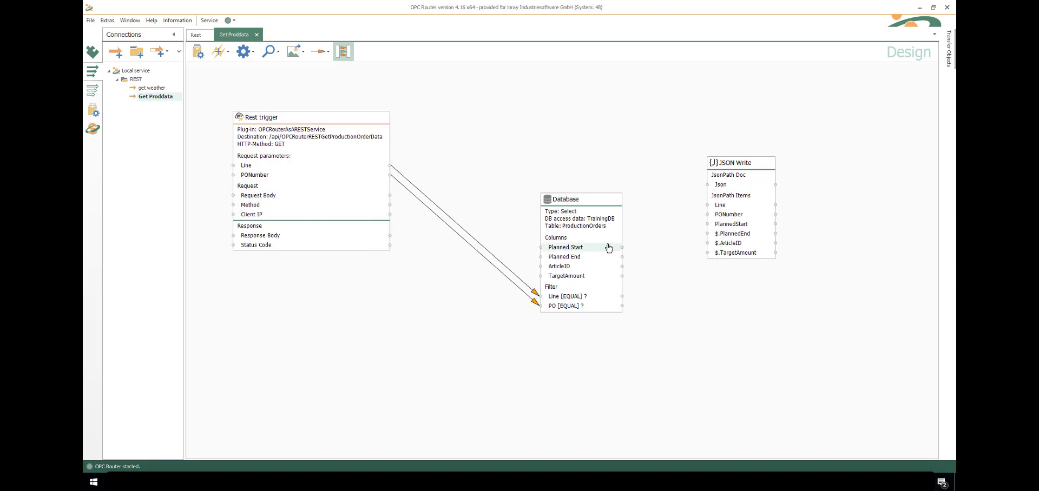
Link database columns and trigger parameters to the JSON items and route the Json to the Response Body
left_click_drag(618, 247, 709, 204)
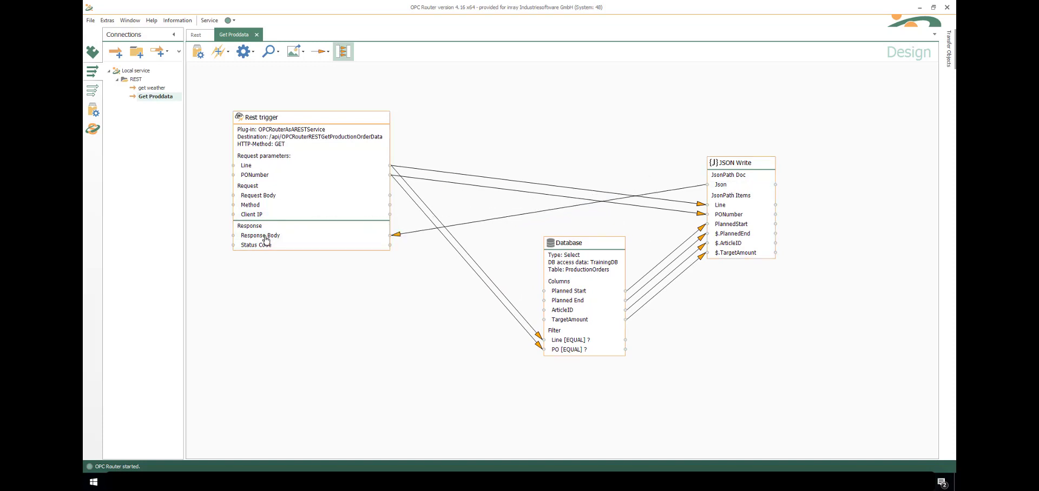
left_click(246, 165)
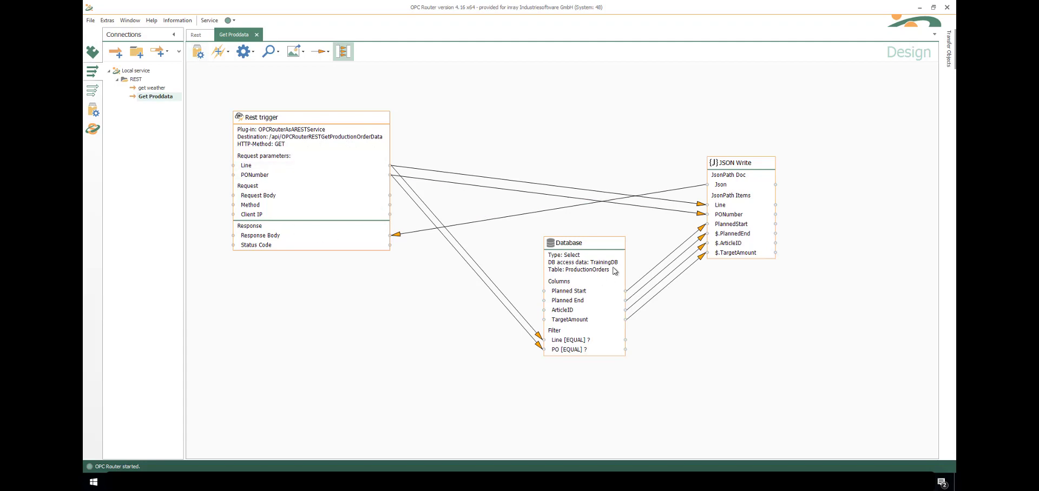
mouse_move(198, 51)
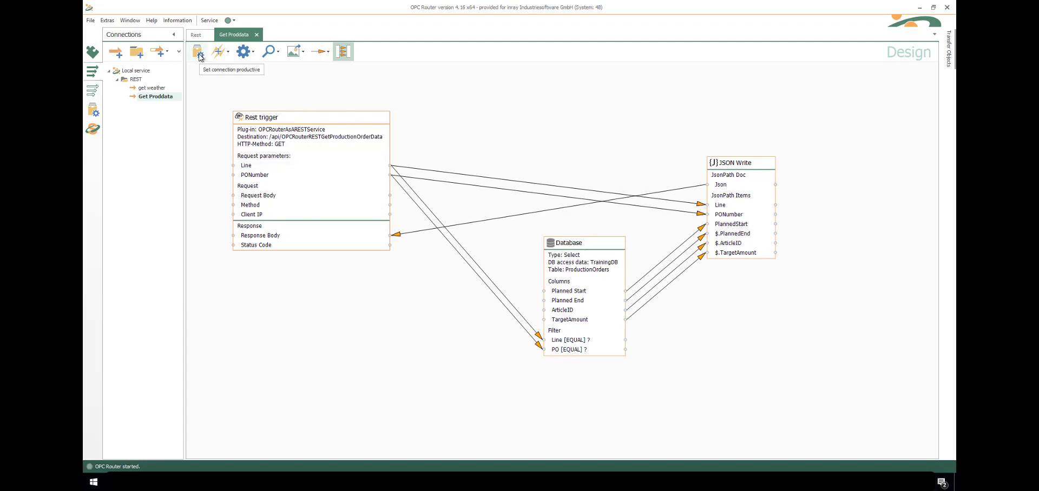
Set Get Proddata productive so its transfers start being recorded
left_click(197, 52)
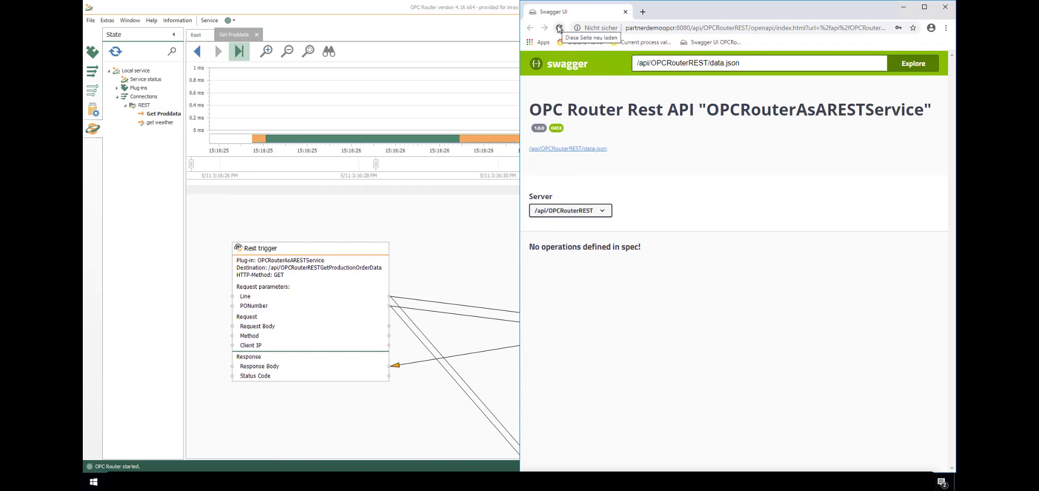
Execute GetProductionOrderData with Line 2 and PONumber 12345, getting code 200 with the order JSON
left_click(560, 28)
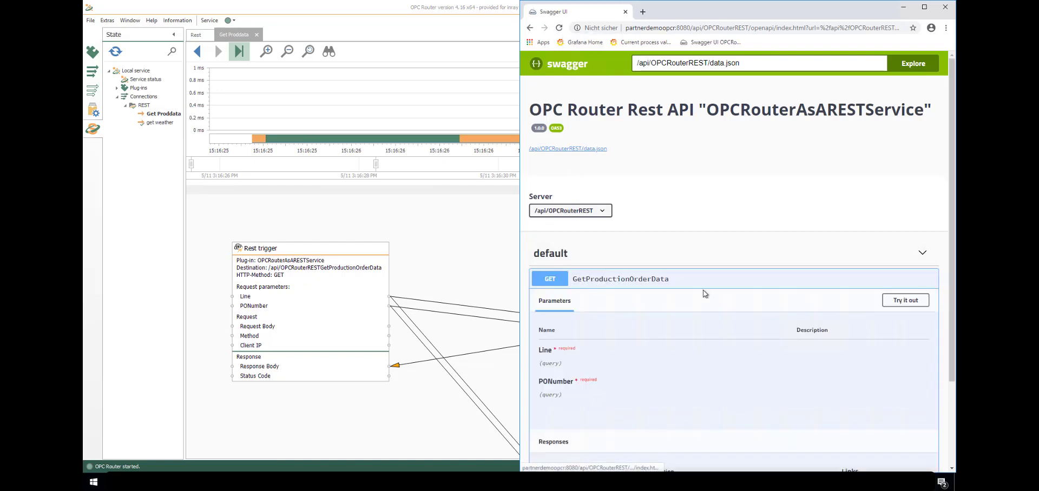
type("2")
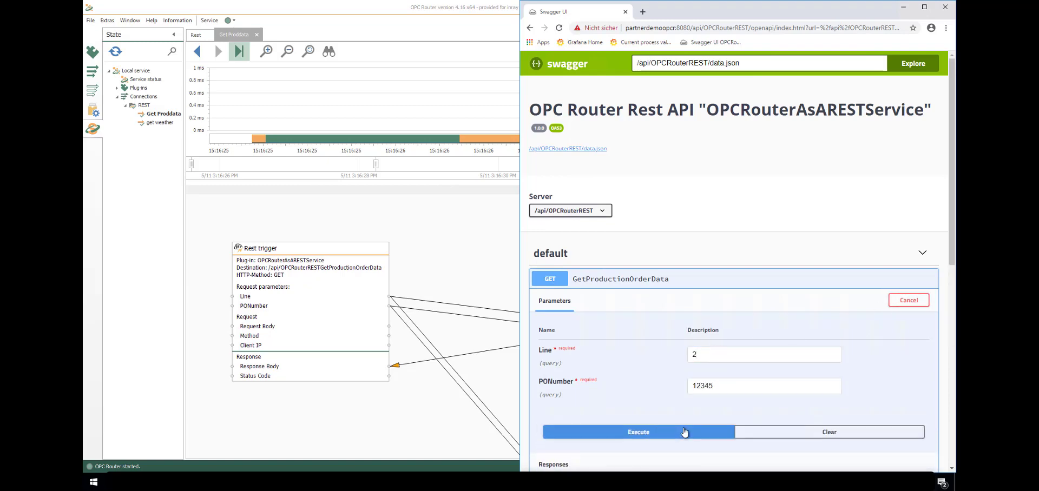
left_click(638, 431)
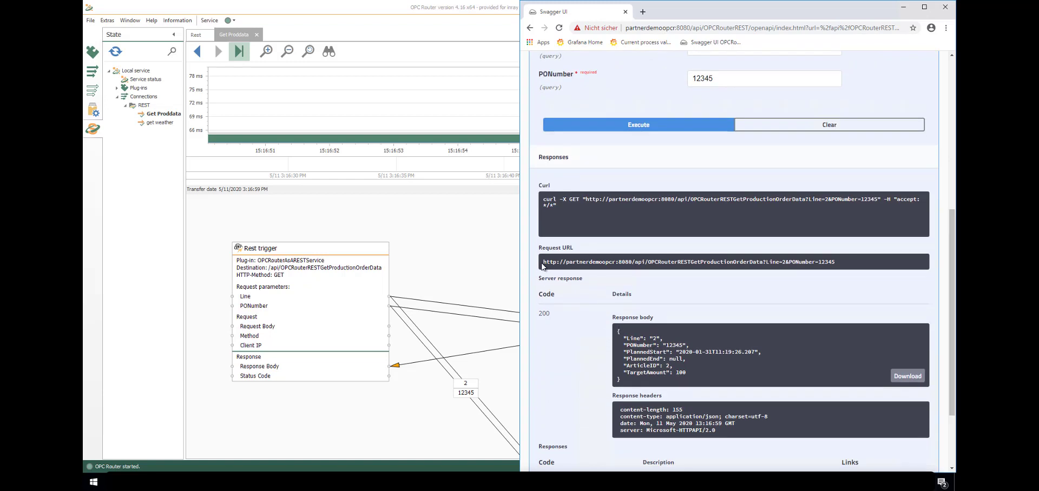
left_click_drag(617, 341, 688, 350)
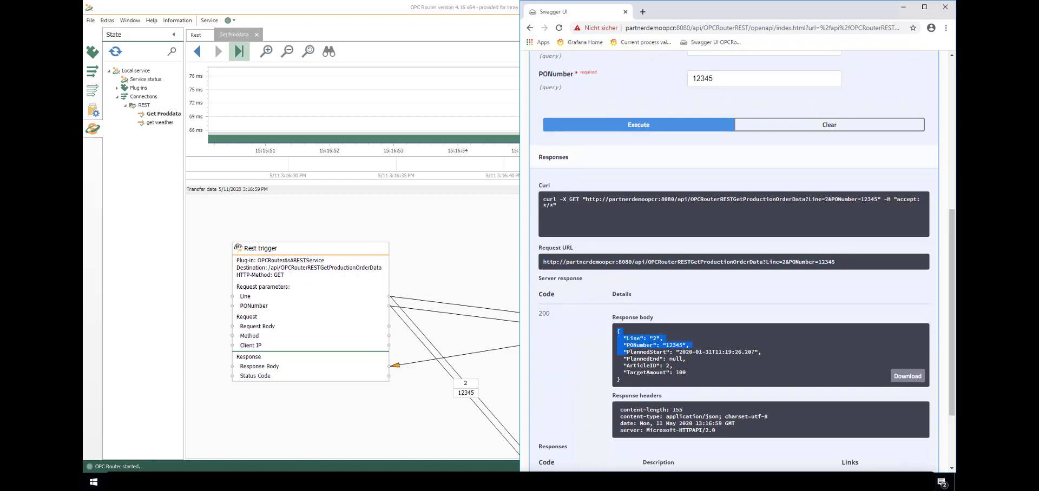